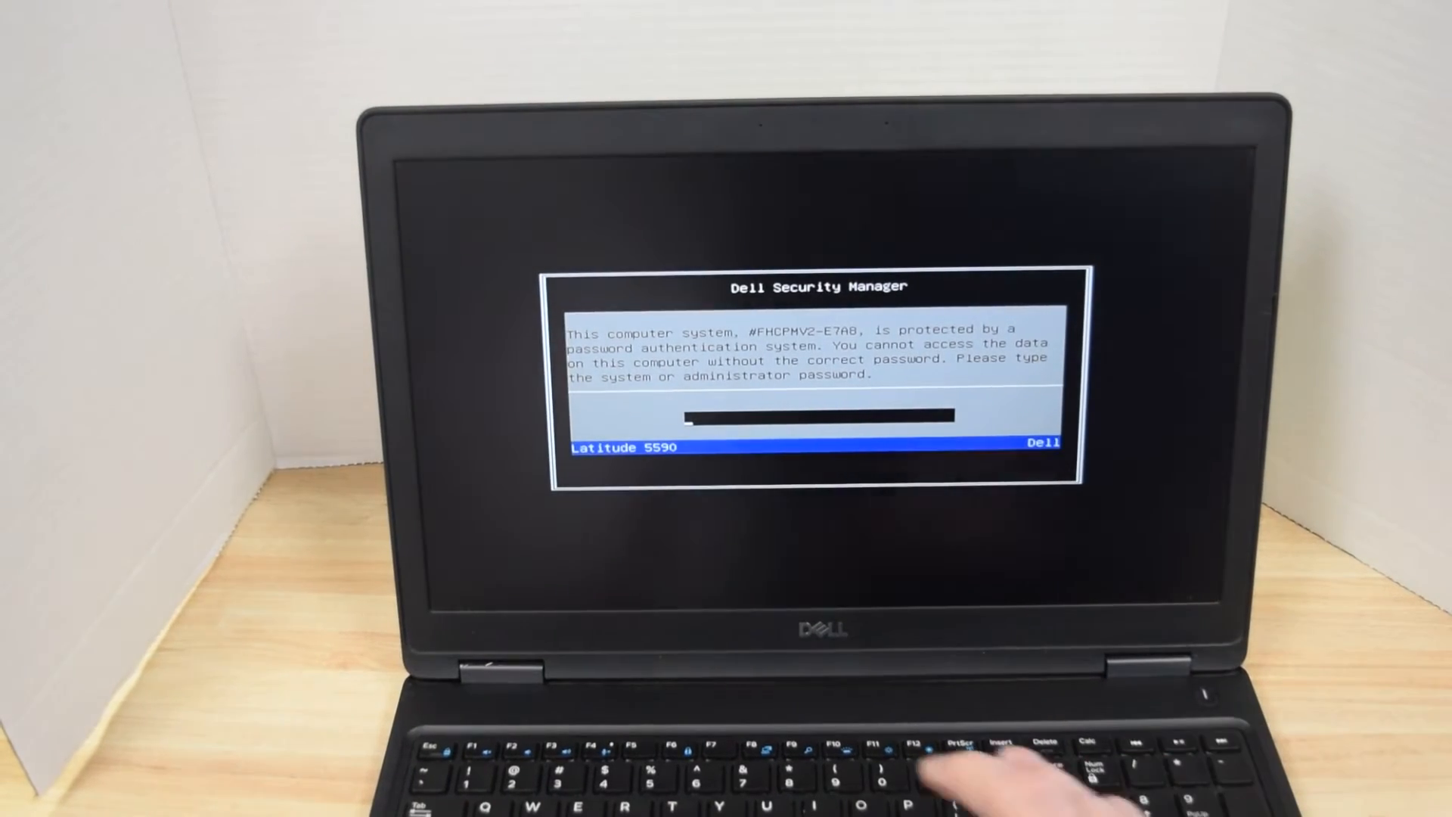
Enter the boot password at the Dell Security Manager prompt to reach BIOS setup
{"action": "type", "text": "password"}
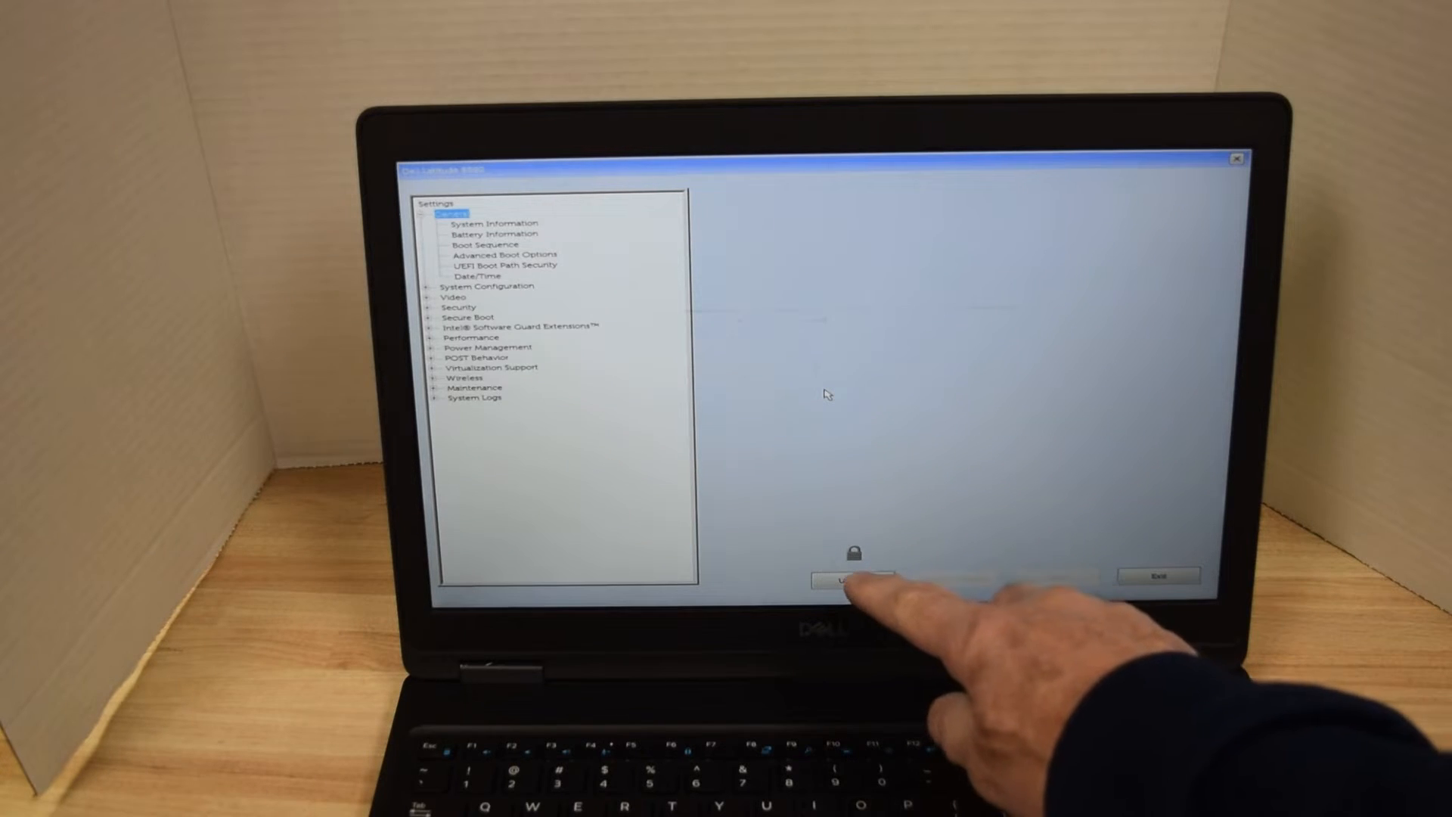
Expand the Security group to list Admin, System and M.2 SSD password settings
{"action": "left_click", "coordinate": [853, 575]}
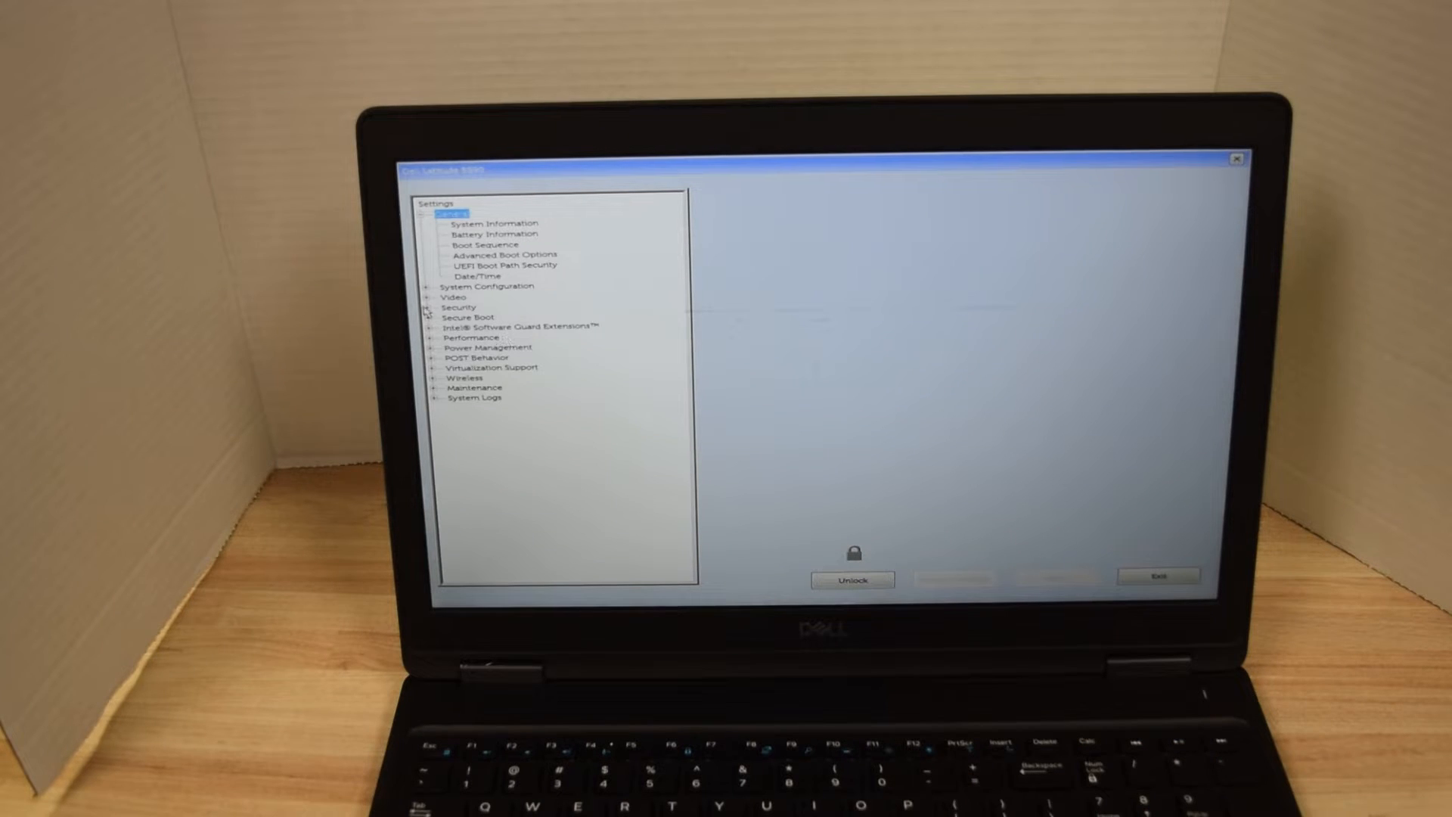
{"action": "left_click", "coordinate": [428, 307]}
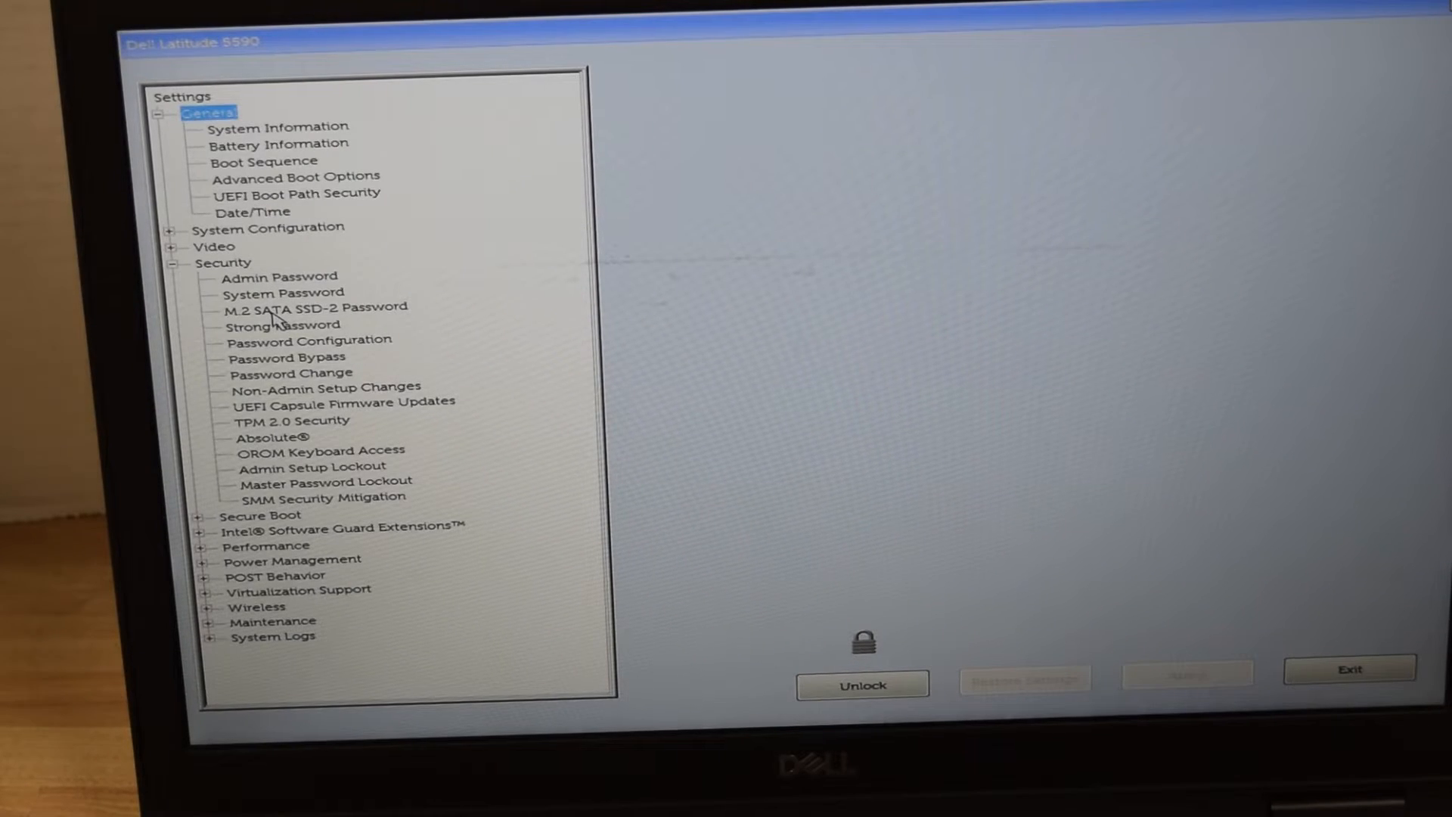
{"action": "mouse_move", "coordinate": [283, 298]}
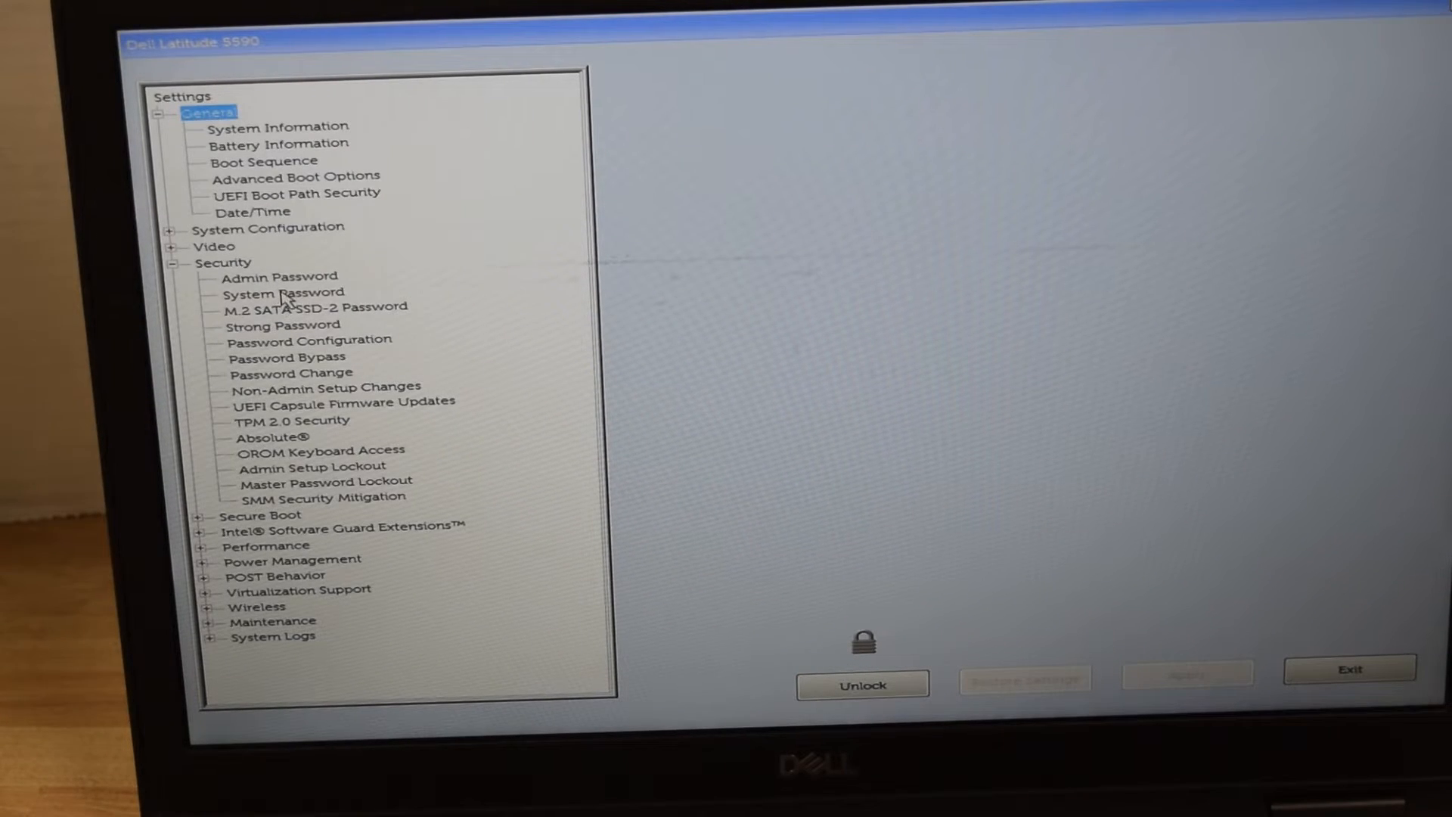
{"action": "mouse_move", "coordinate": [254, 305]}
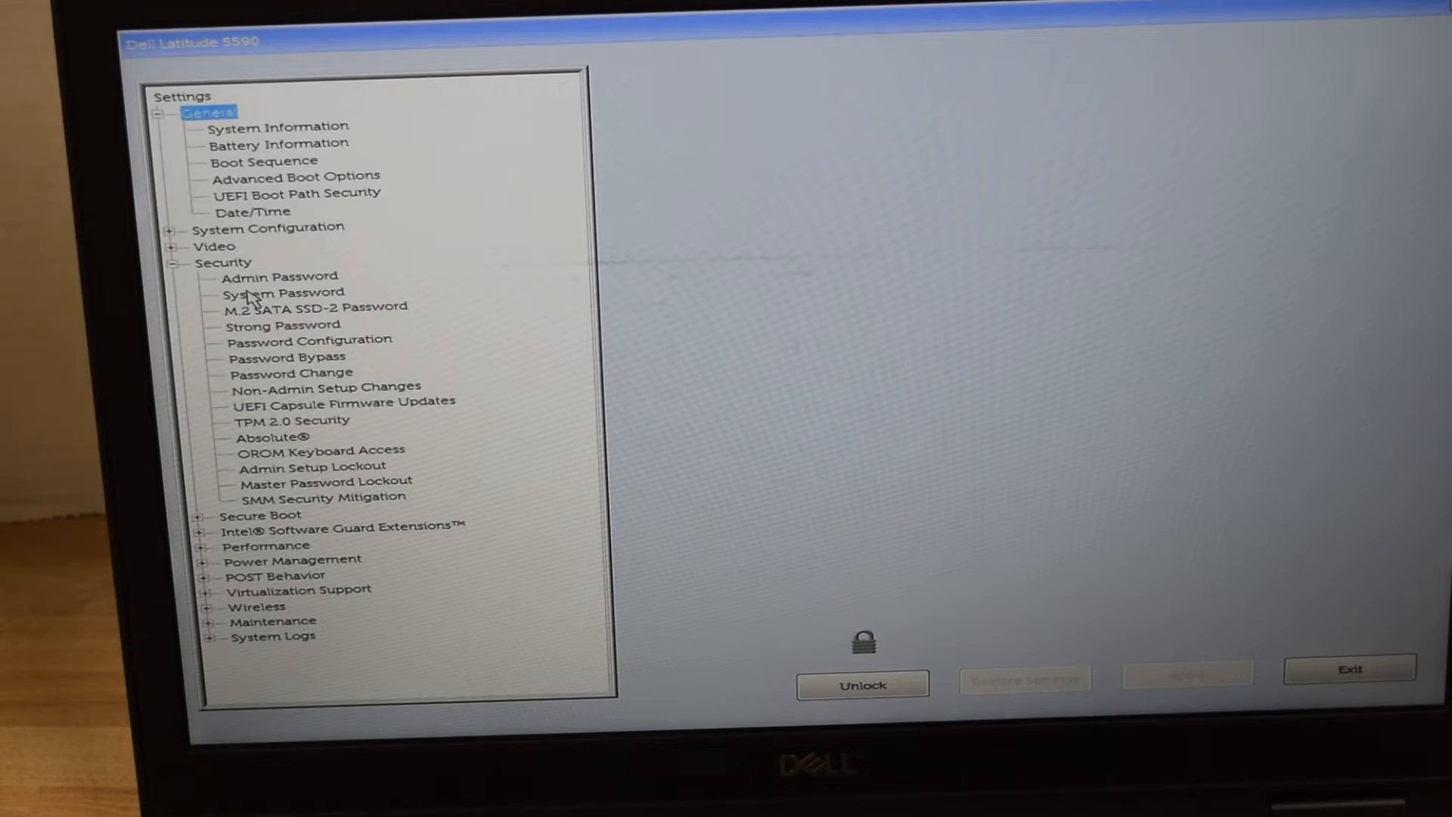
On System Password, enter the old password with blank new fields so it reads Not Set
{"action": "left_click", "coordinate": [284, 292]}
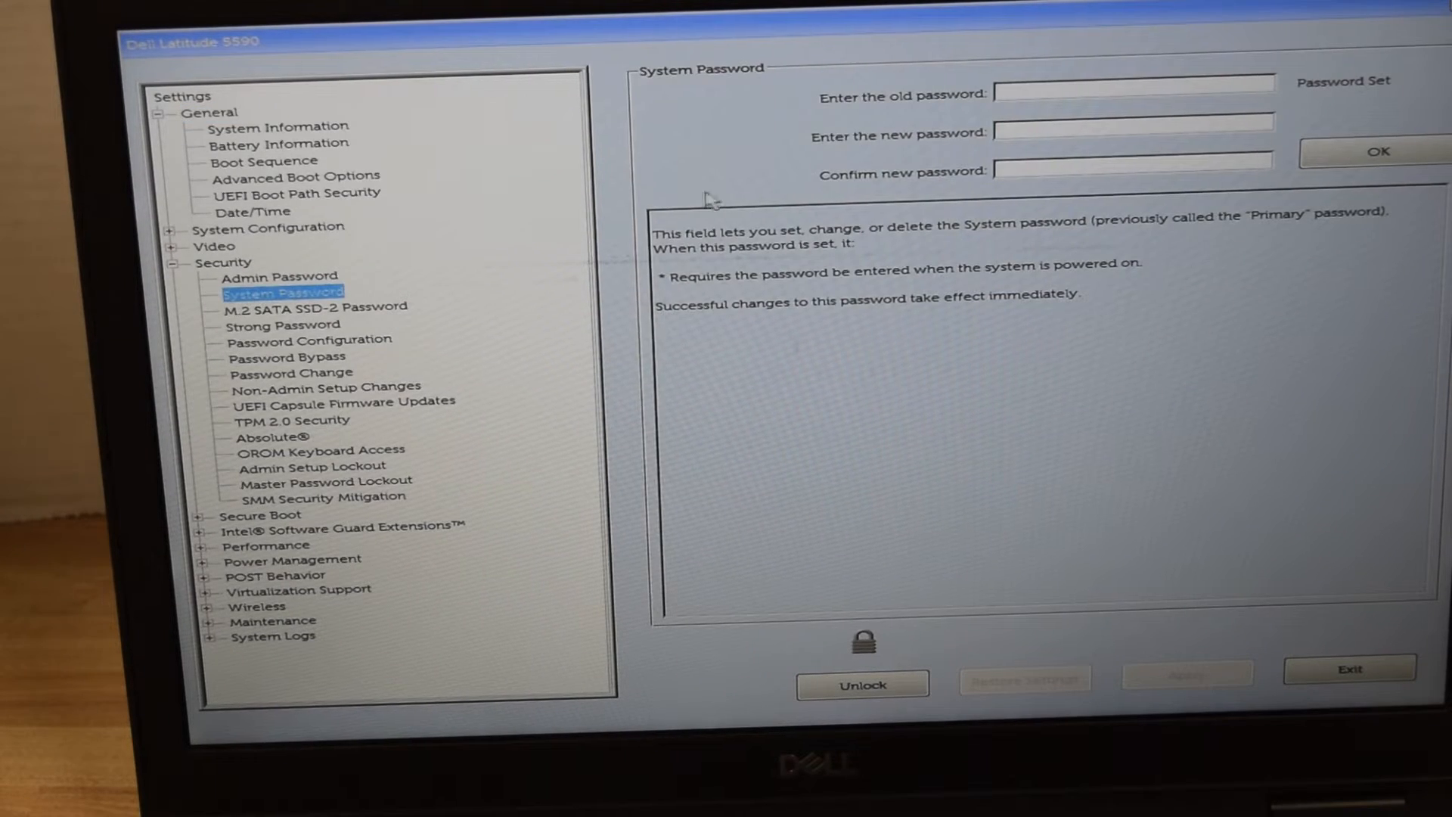
{"action": "mouse_move", "coordinate": [1038, 99]}
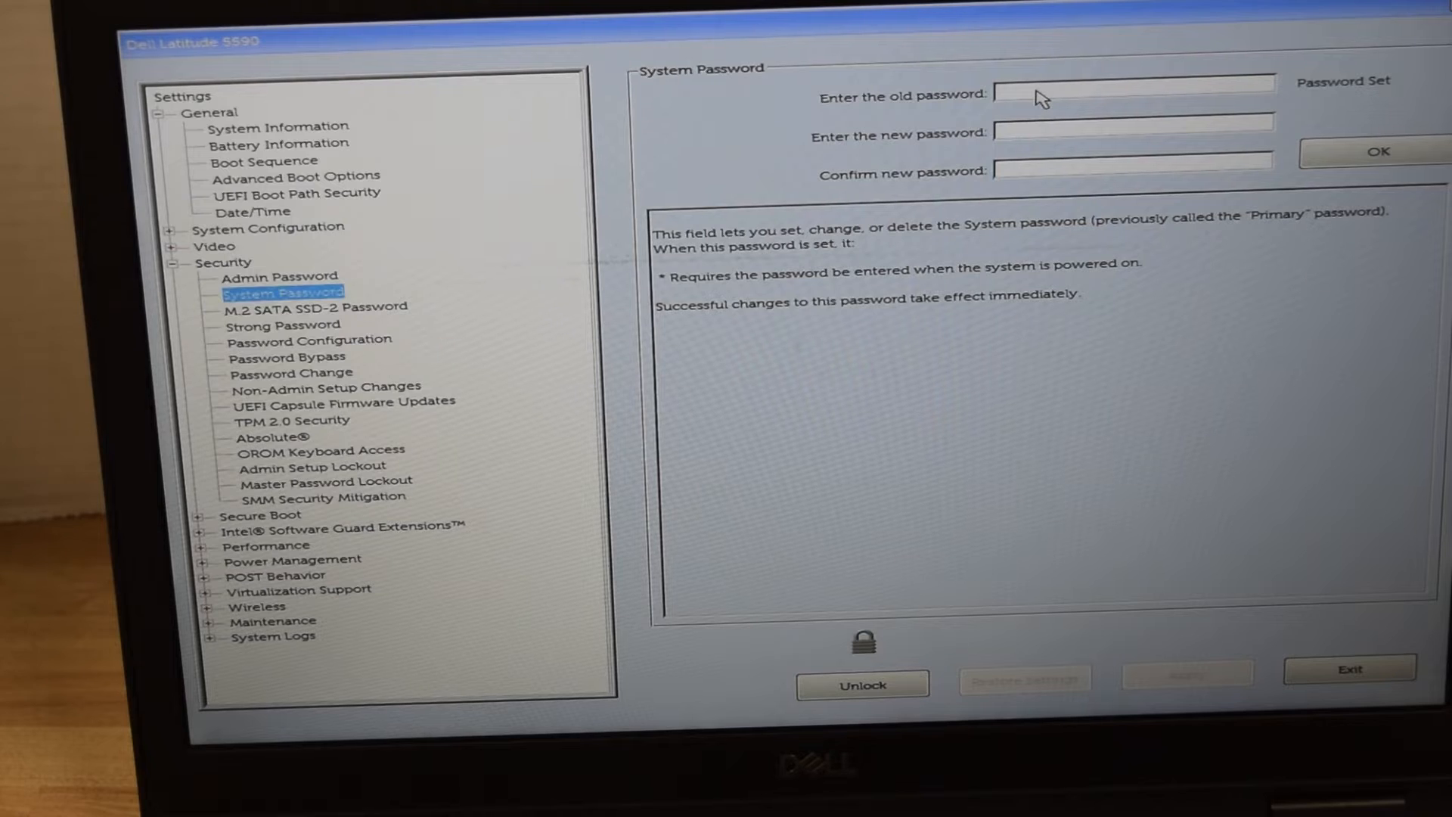
{"action": "left_click", "coordinate": [1130, 95]}
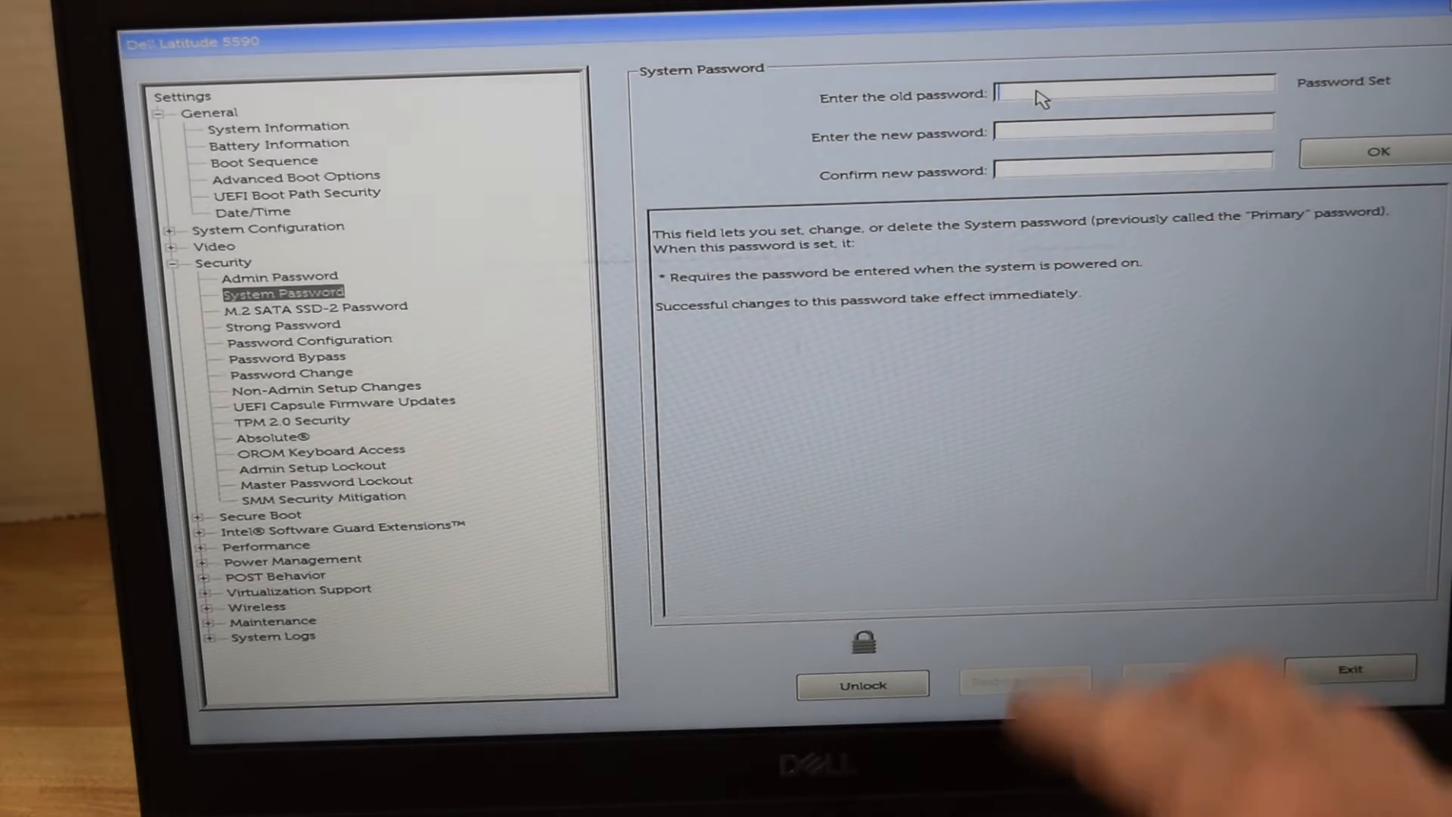
{"action": "type", "text": "****"}
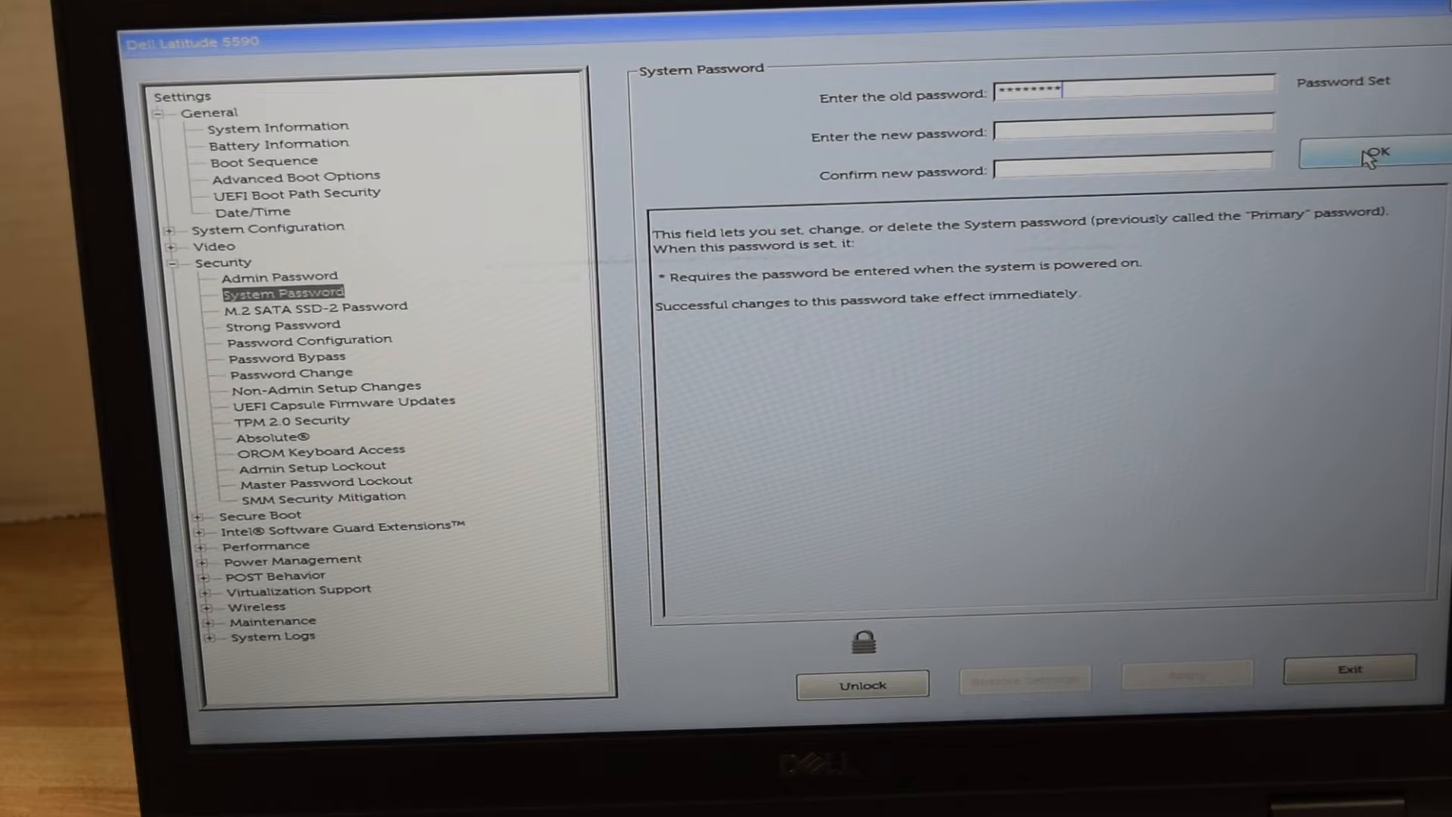
{"action": "left_click", "coordinate": [1371, 153]}
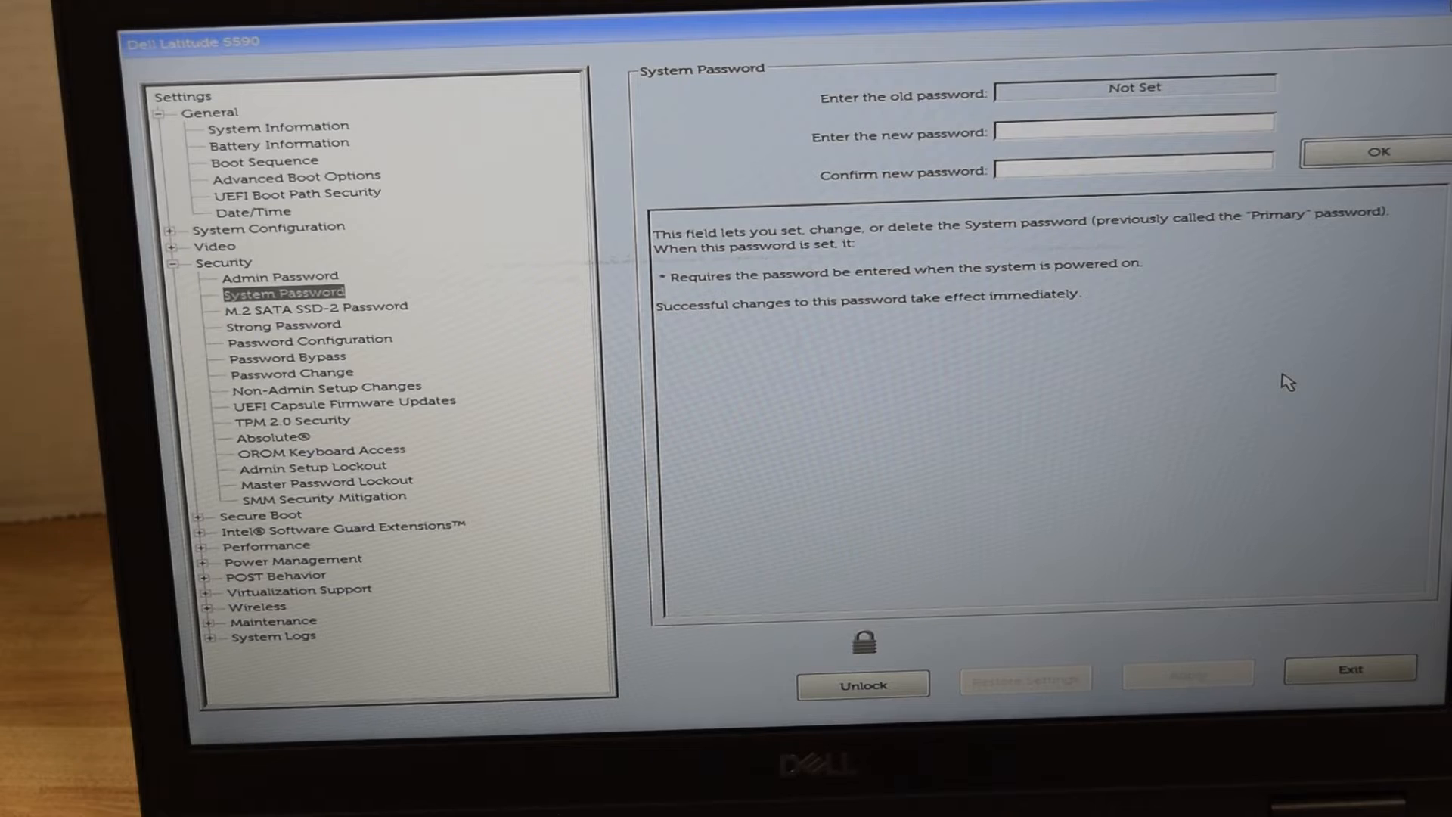
{"action": "mouse_move", "coordinate": [379, 387]}
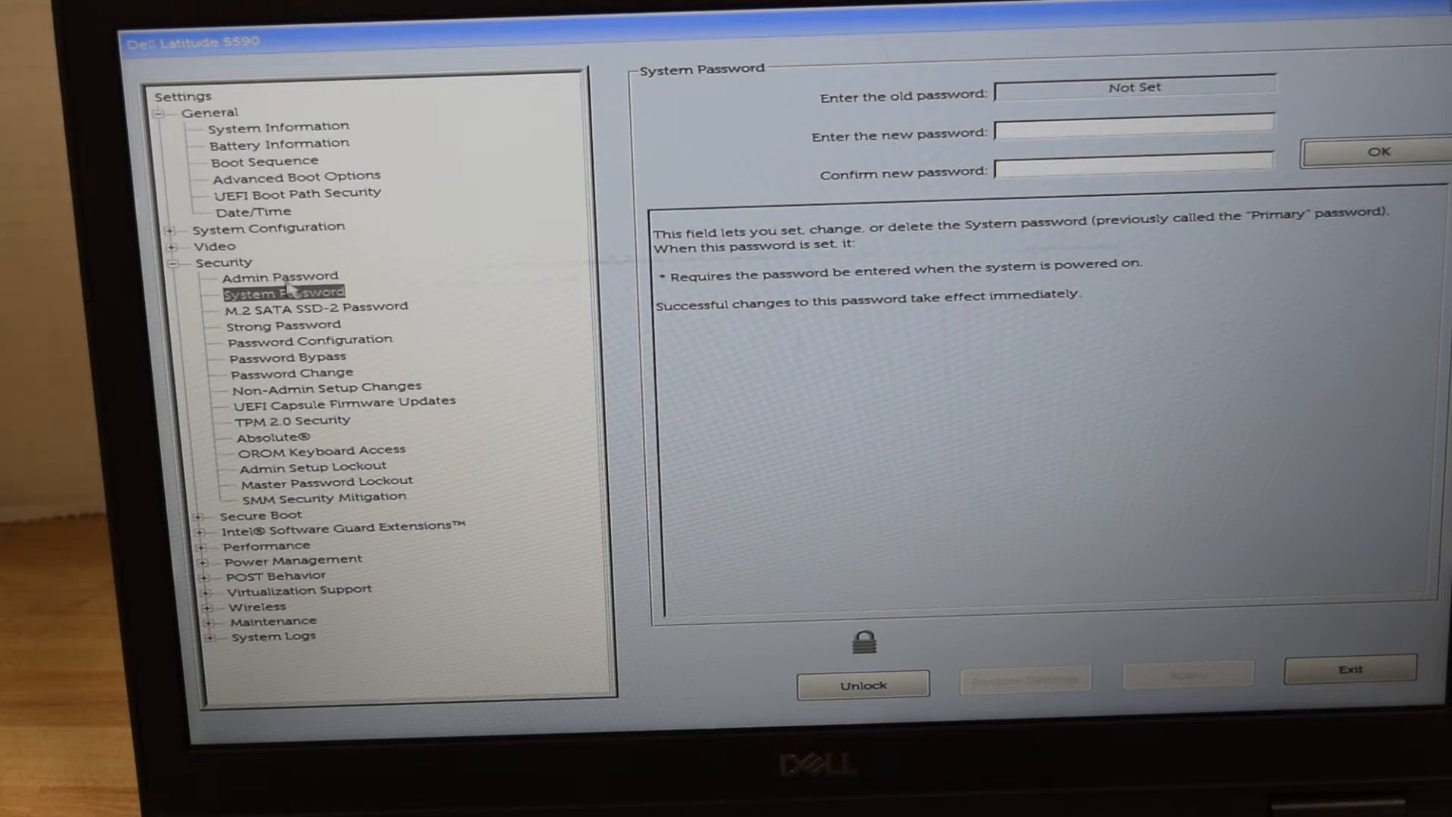
On Admin Password, unlock setup with the admin password so its fields become editable
{"action": "left_click", "coordinate": [280, 276]}
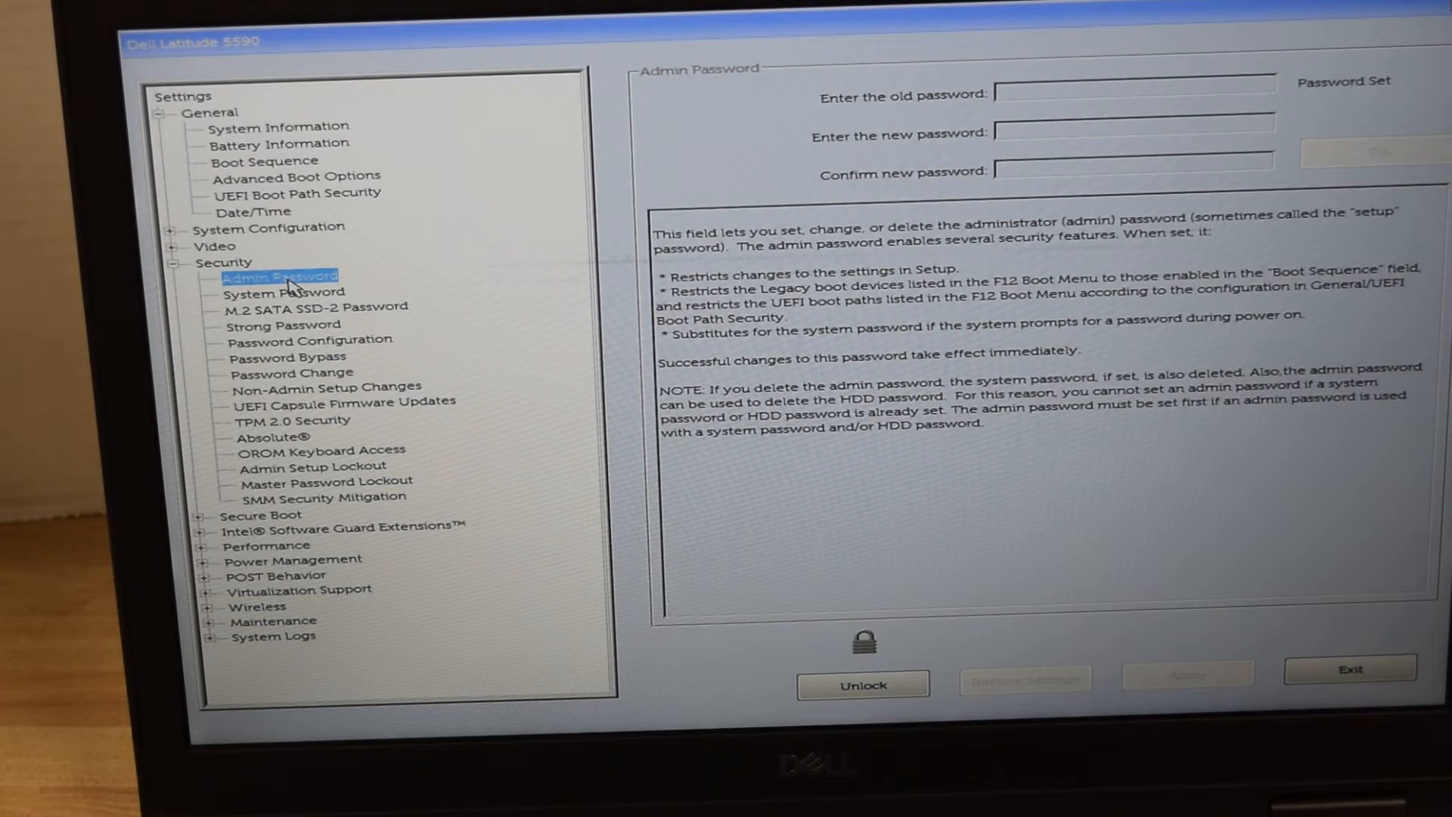
{"action": "mouse_move", "coordinate": [865, 486]}
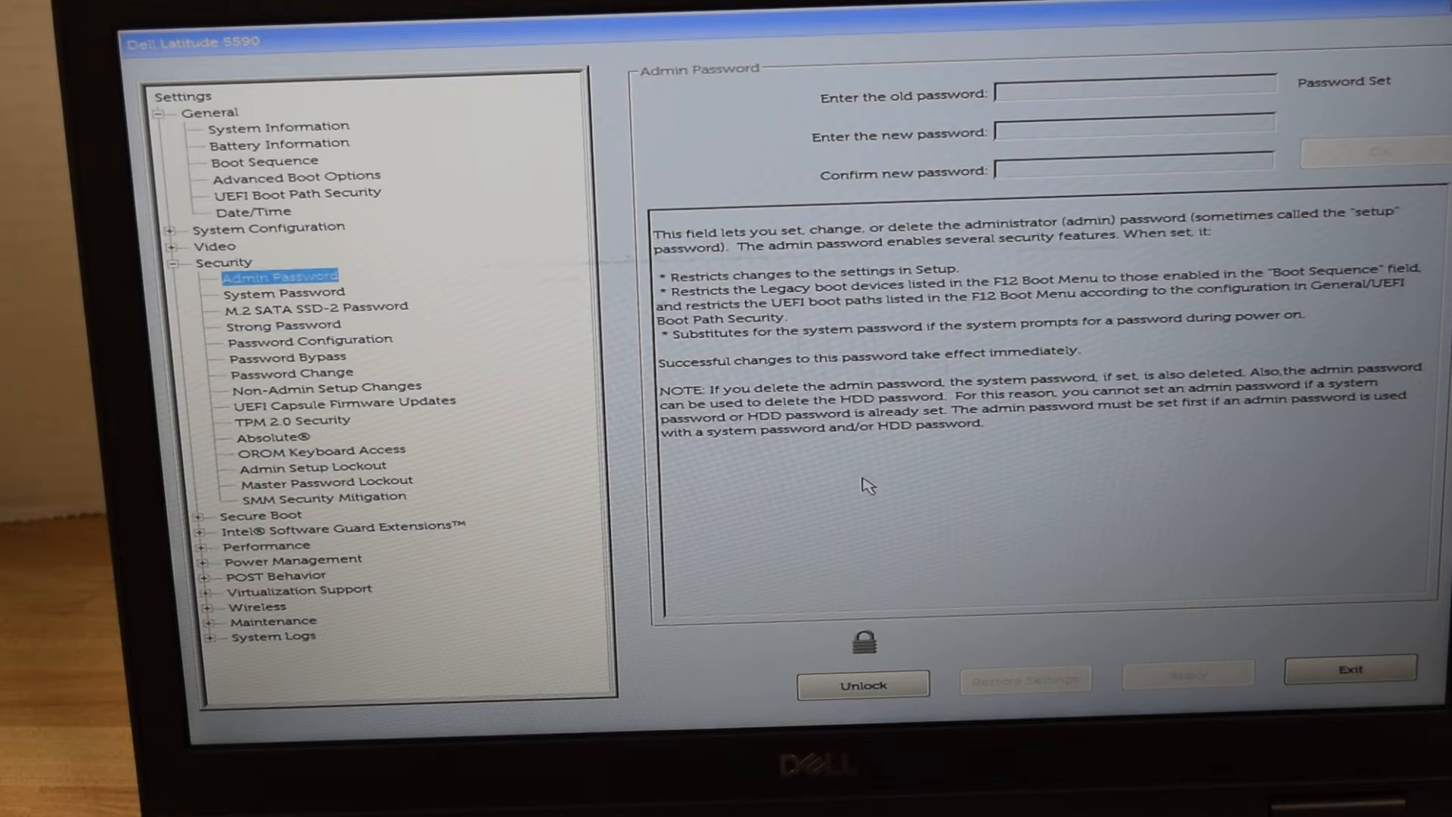
{"action": "mouse_move", "coordinate": [859, 656]}
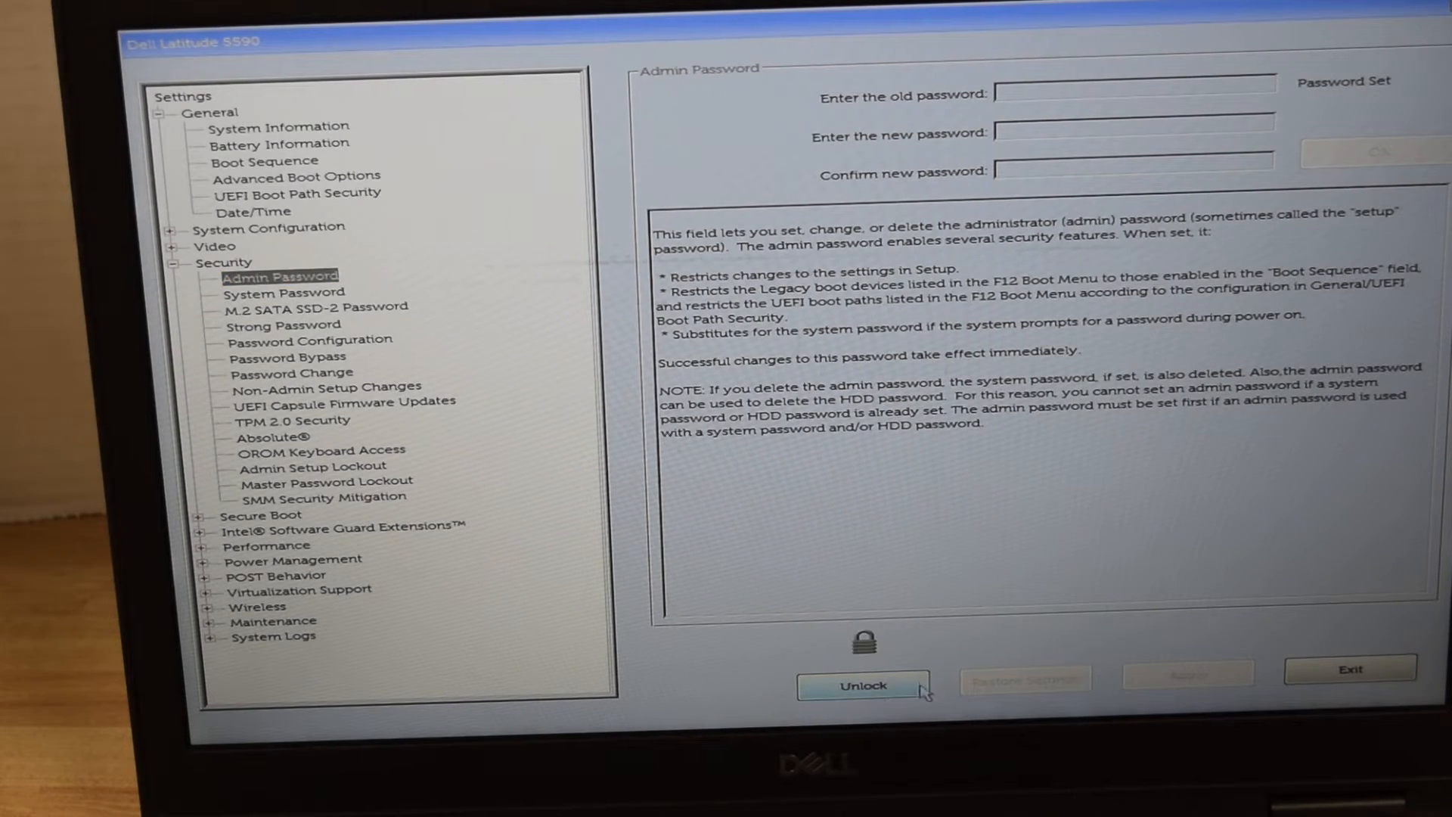
{"action": "left_click", "coordinate": [862, 686]}
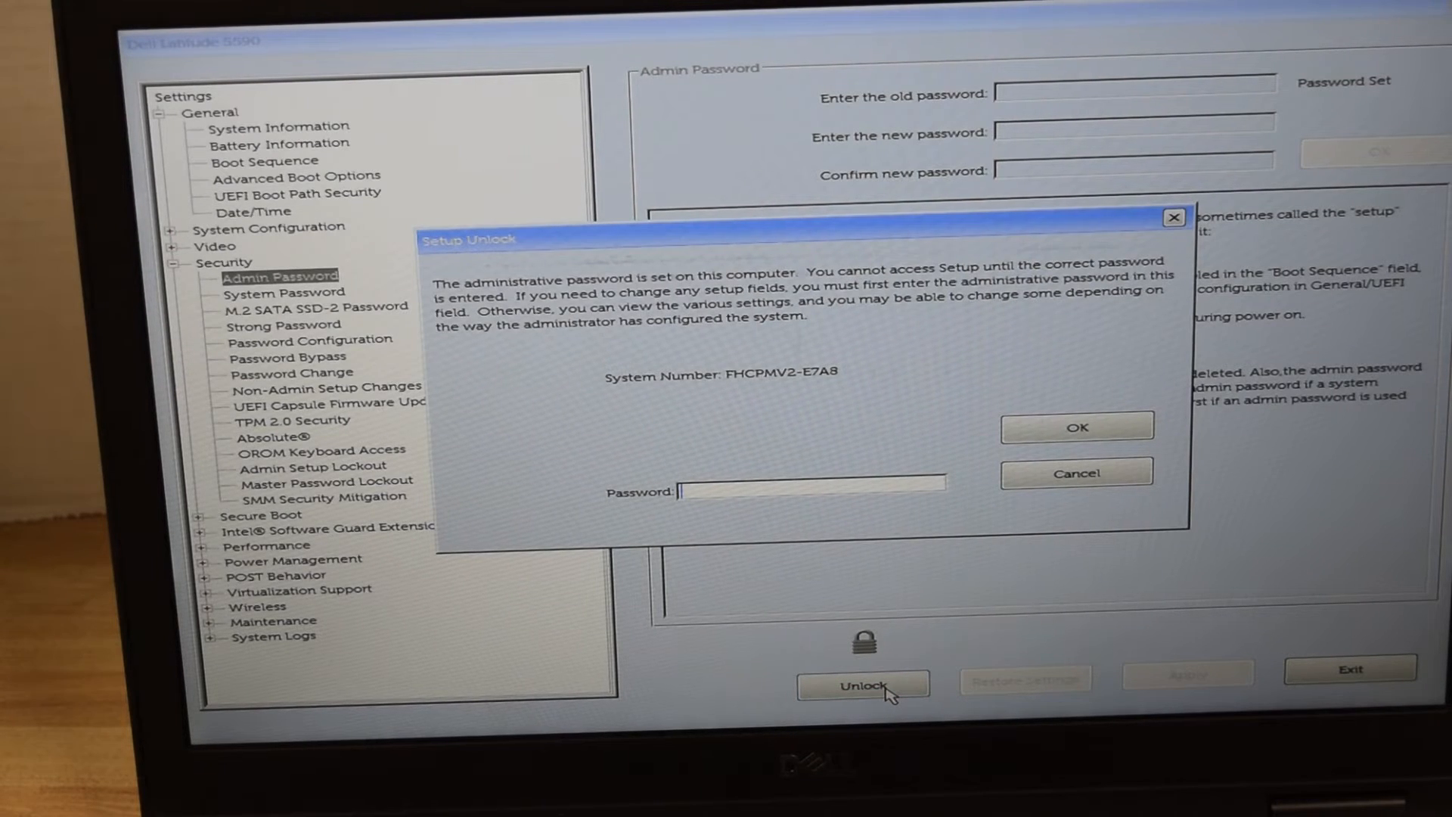
{"action": "type", "text": "***"}
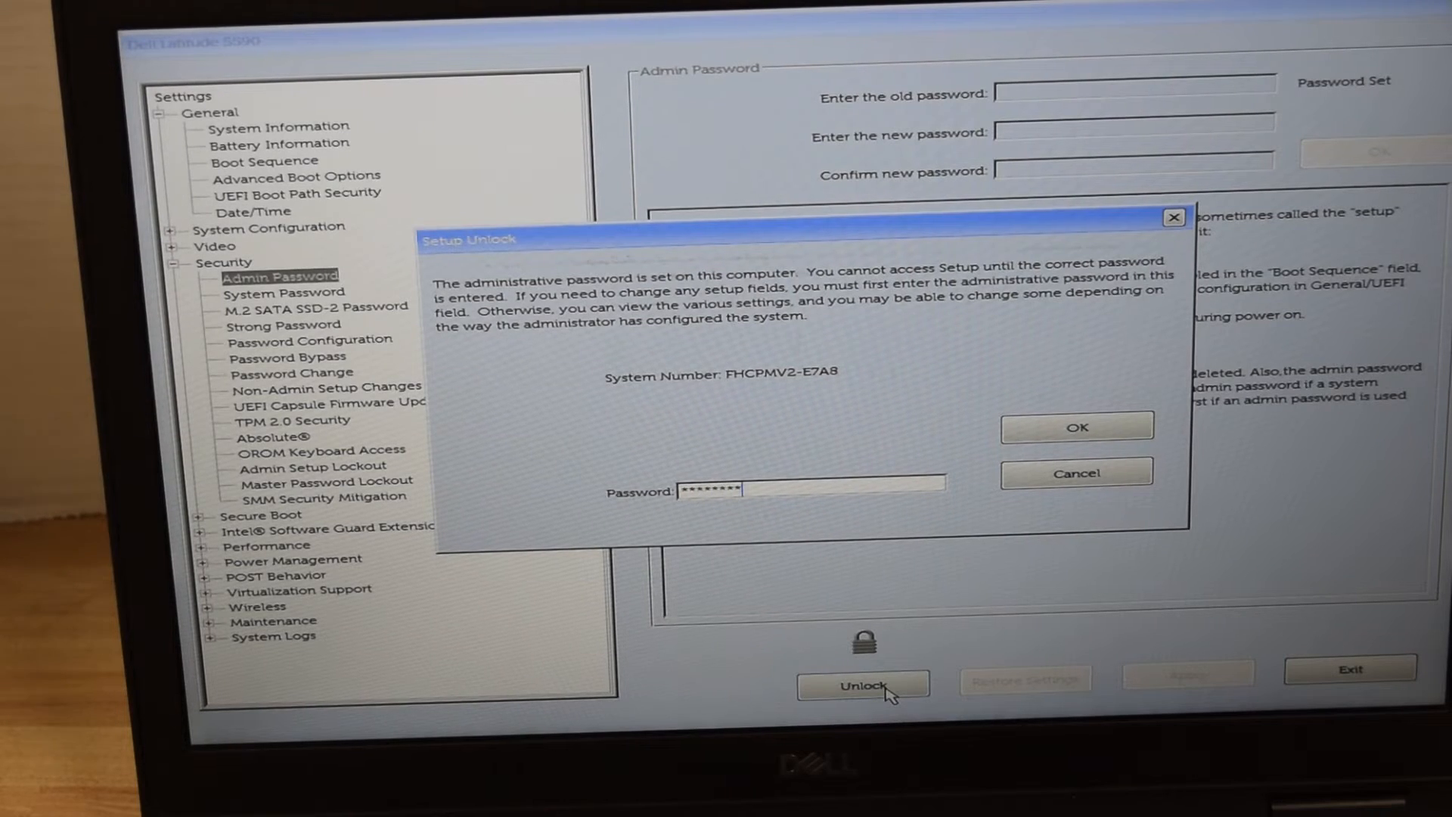
{"action": "mouse_move", "coordinate": [1029, 654]}
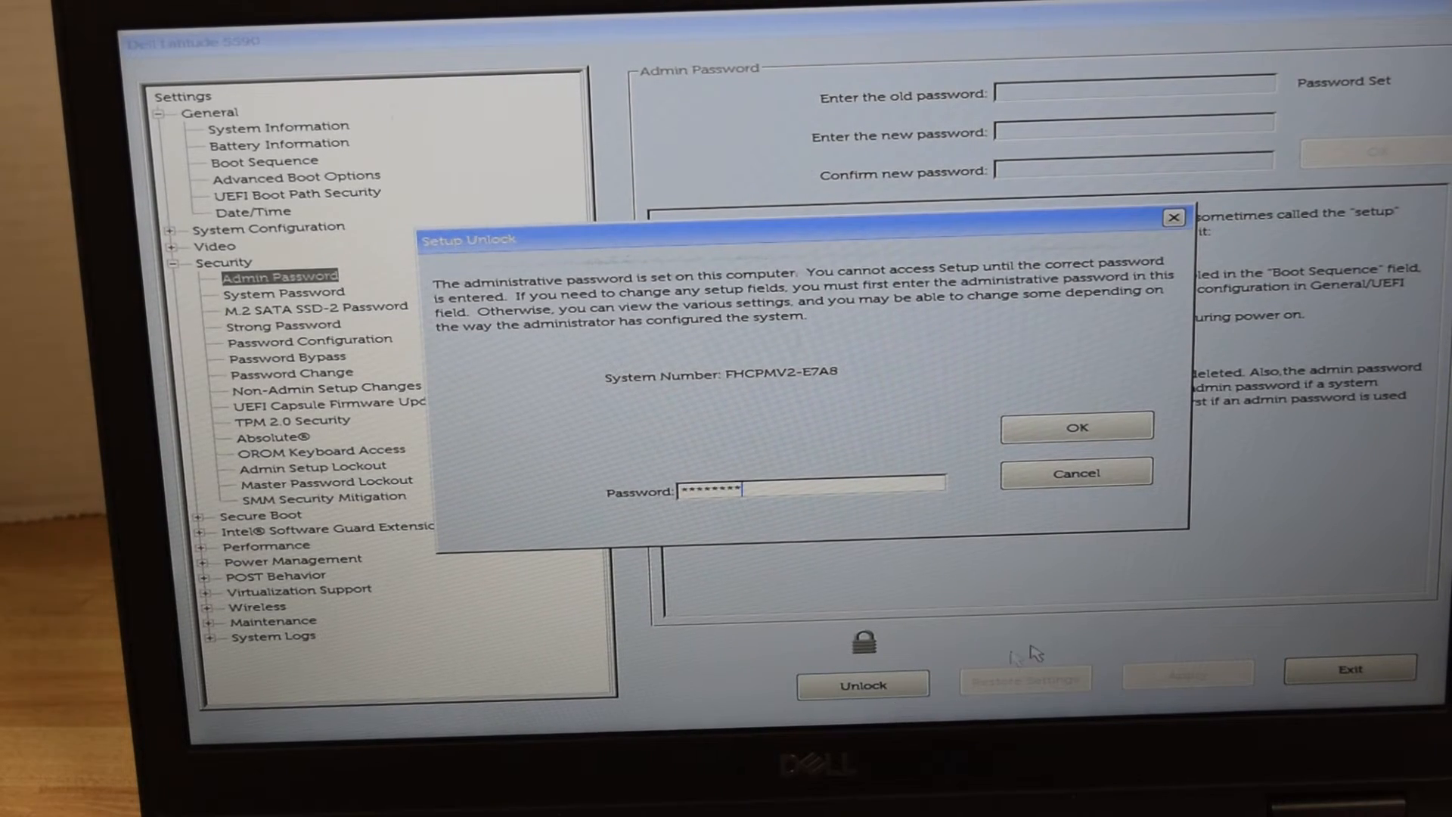
{"action": "left_click", "coordinate": [1075, 429]}
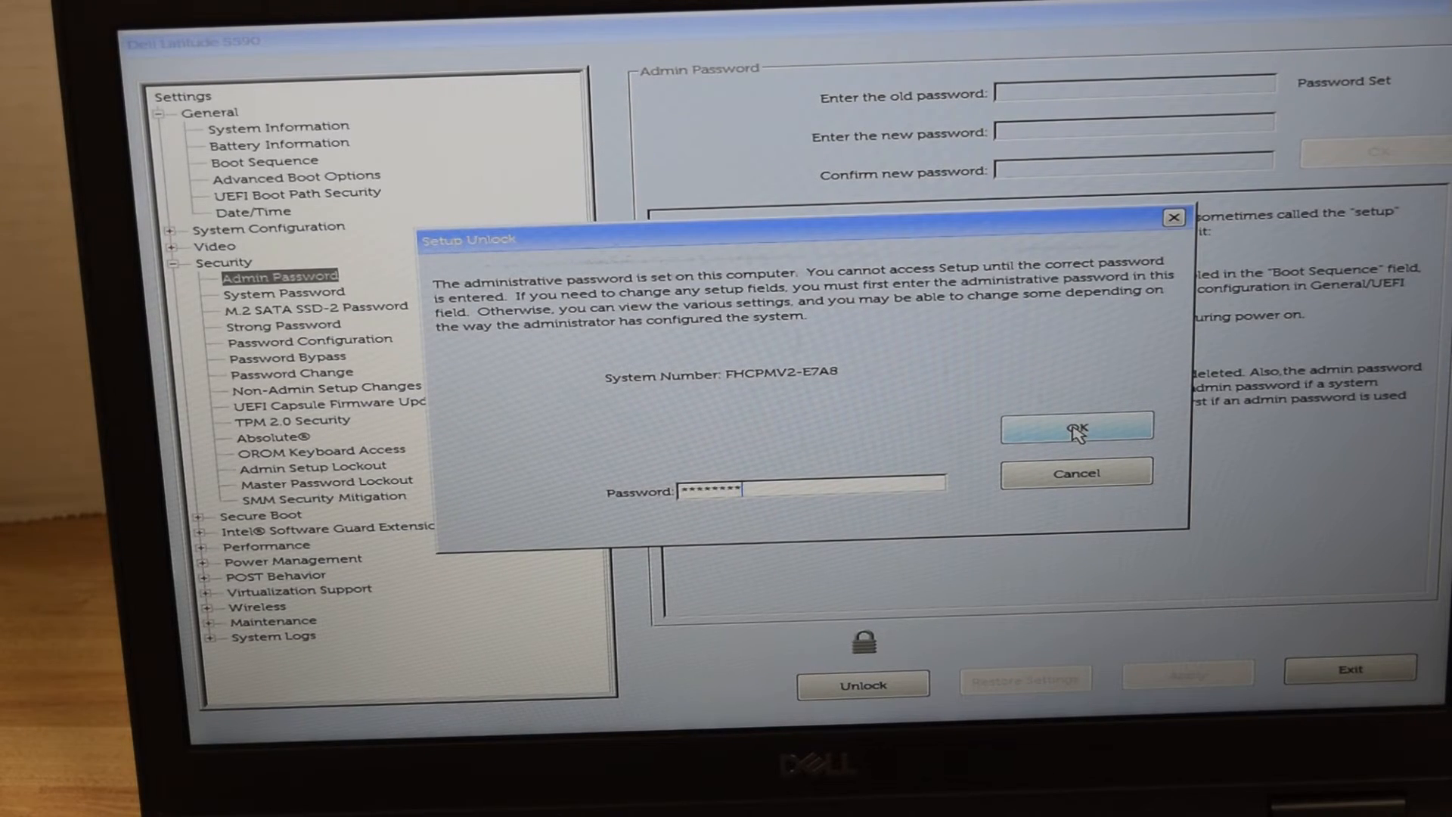
{"action": "left_click", "coordinate": [1076, 427]}
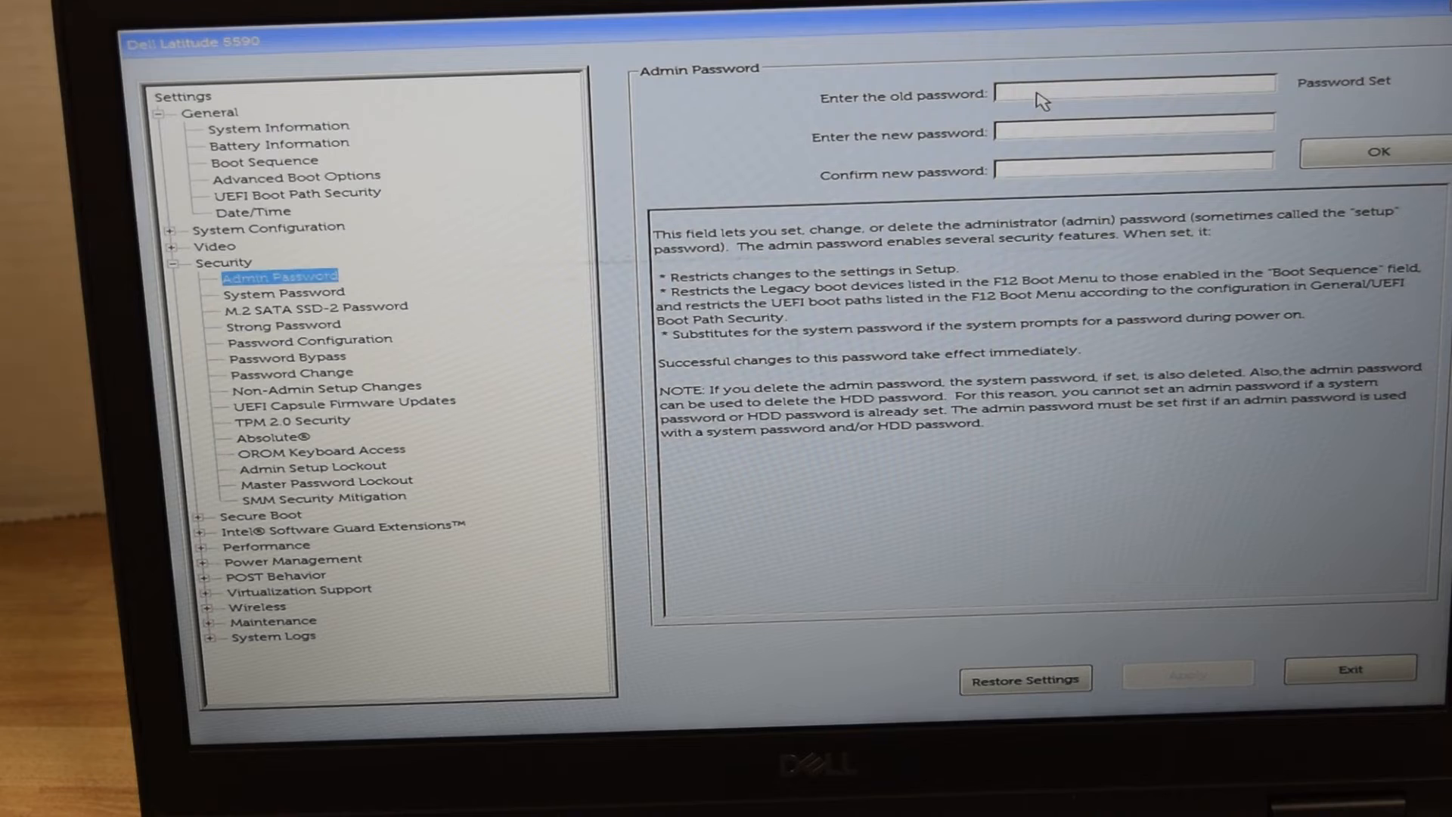
Enter the old admin password with blank new fields so Admin Password reads Not Set
{"action": "left_click", "coordinate": [1135, 94]}
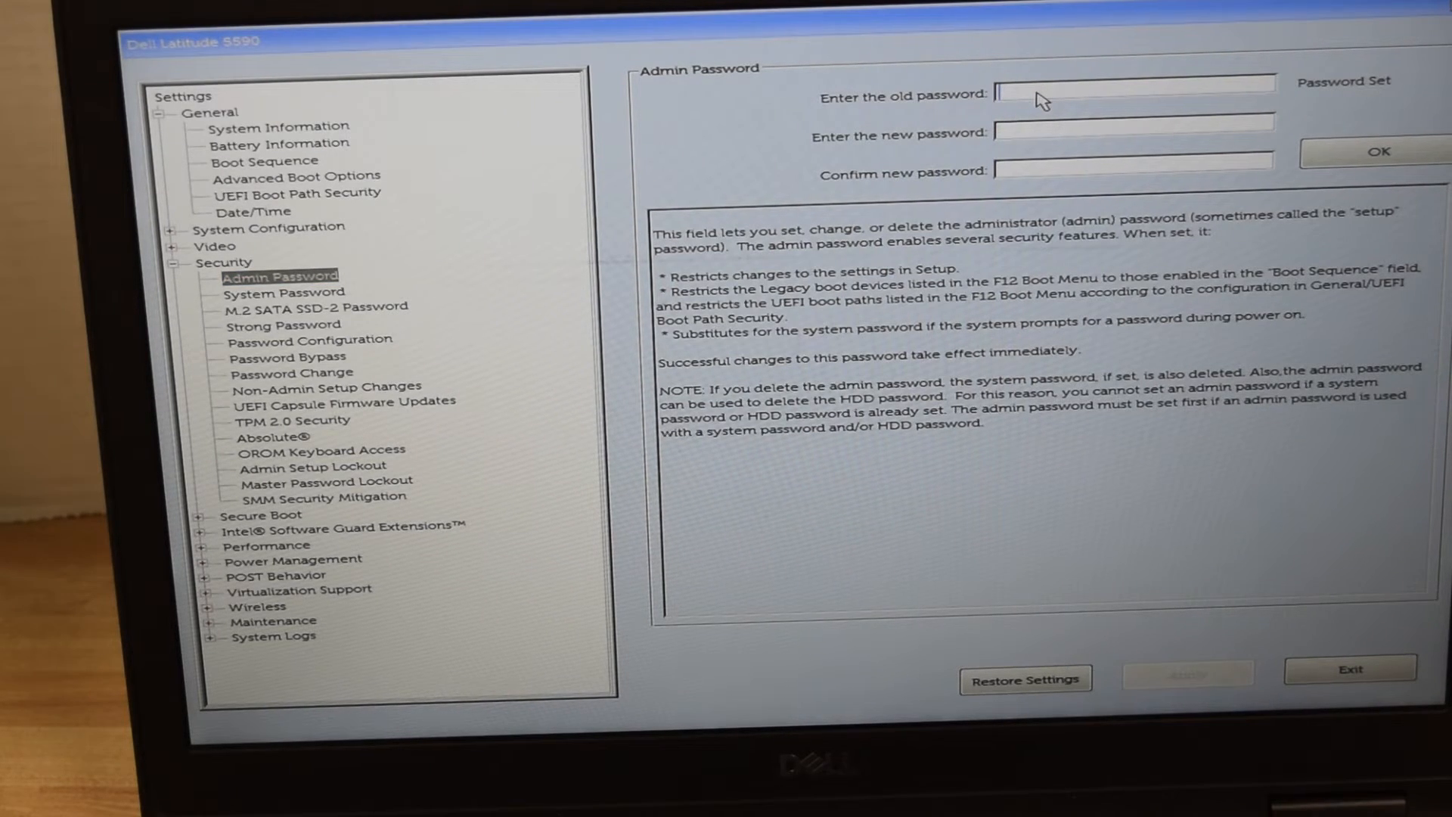
{"action": "type", "text": "*****"}
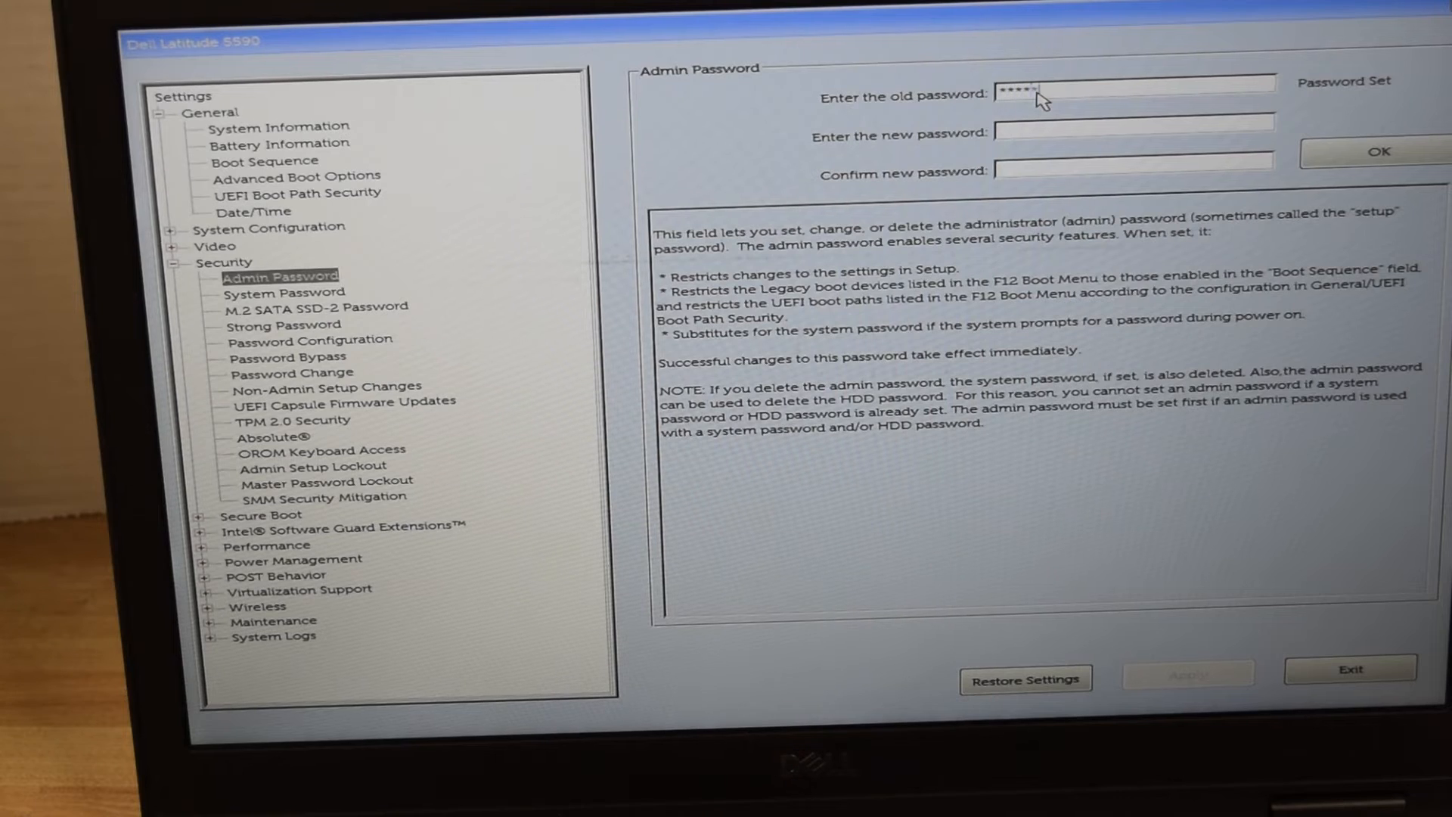
{"action": "type", "text": "**"}
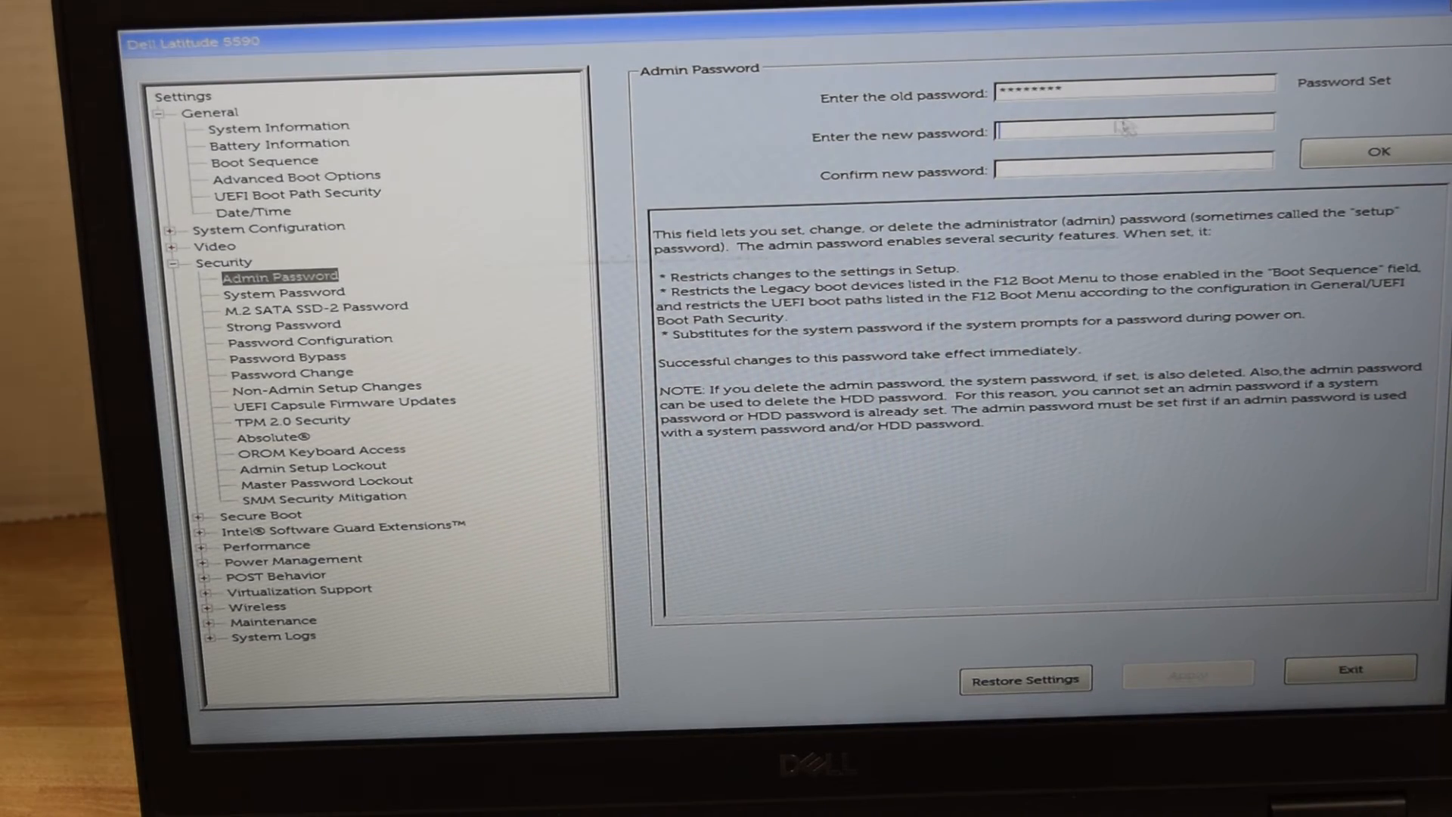
{"action": "left_click", "coordinate": [1378, 153]}
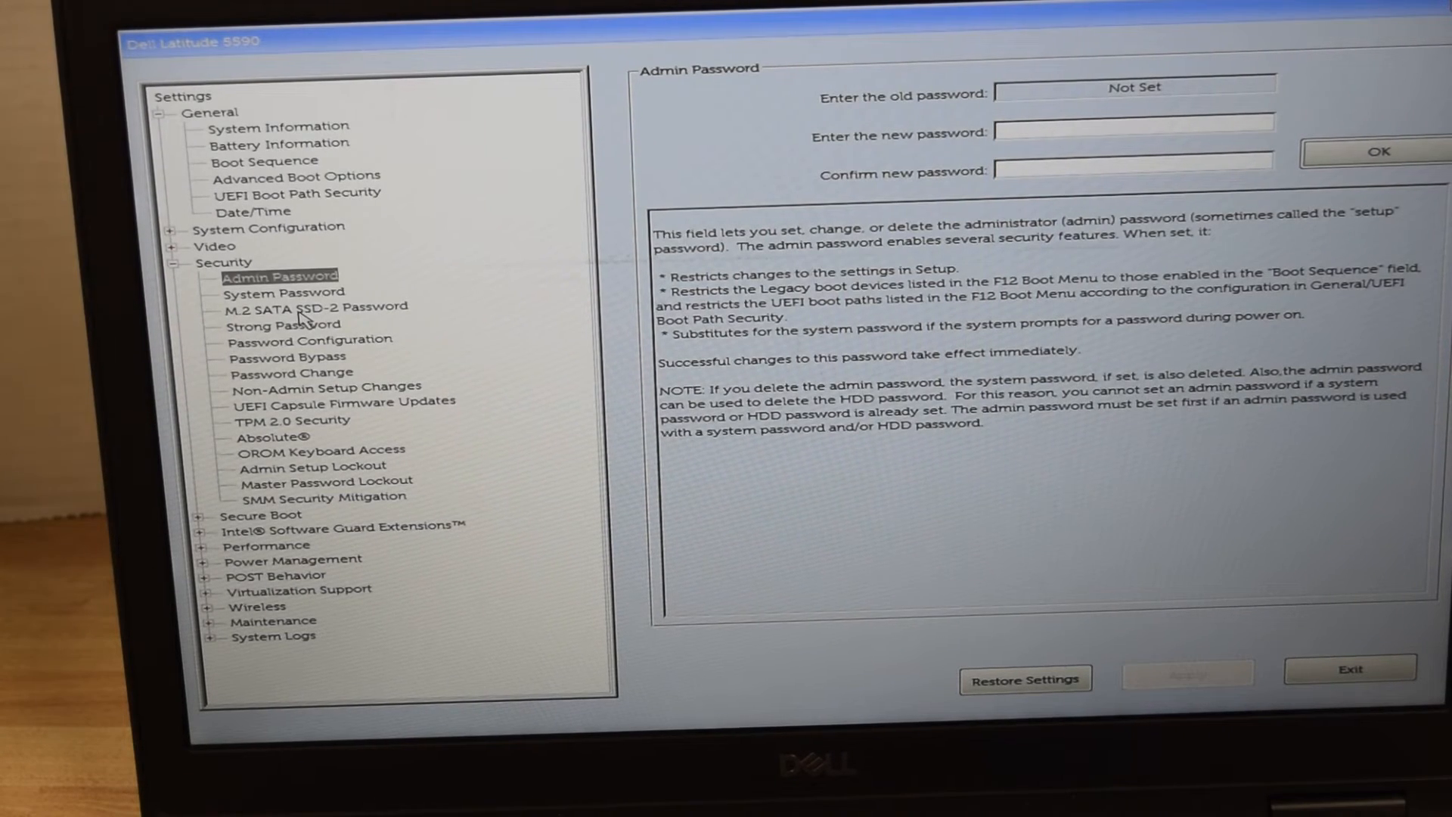
On M.2 SATA SSD-2 Password, enter the old password with blank new fields so it reads Not Set
{"action": "left_click", "coordinate": [316, 305]}
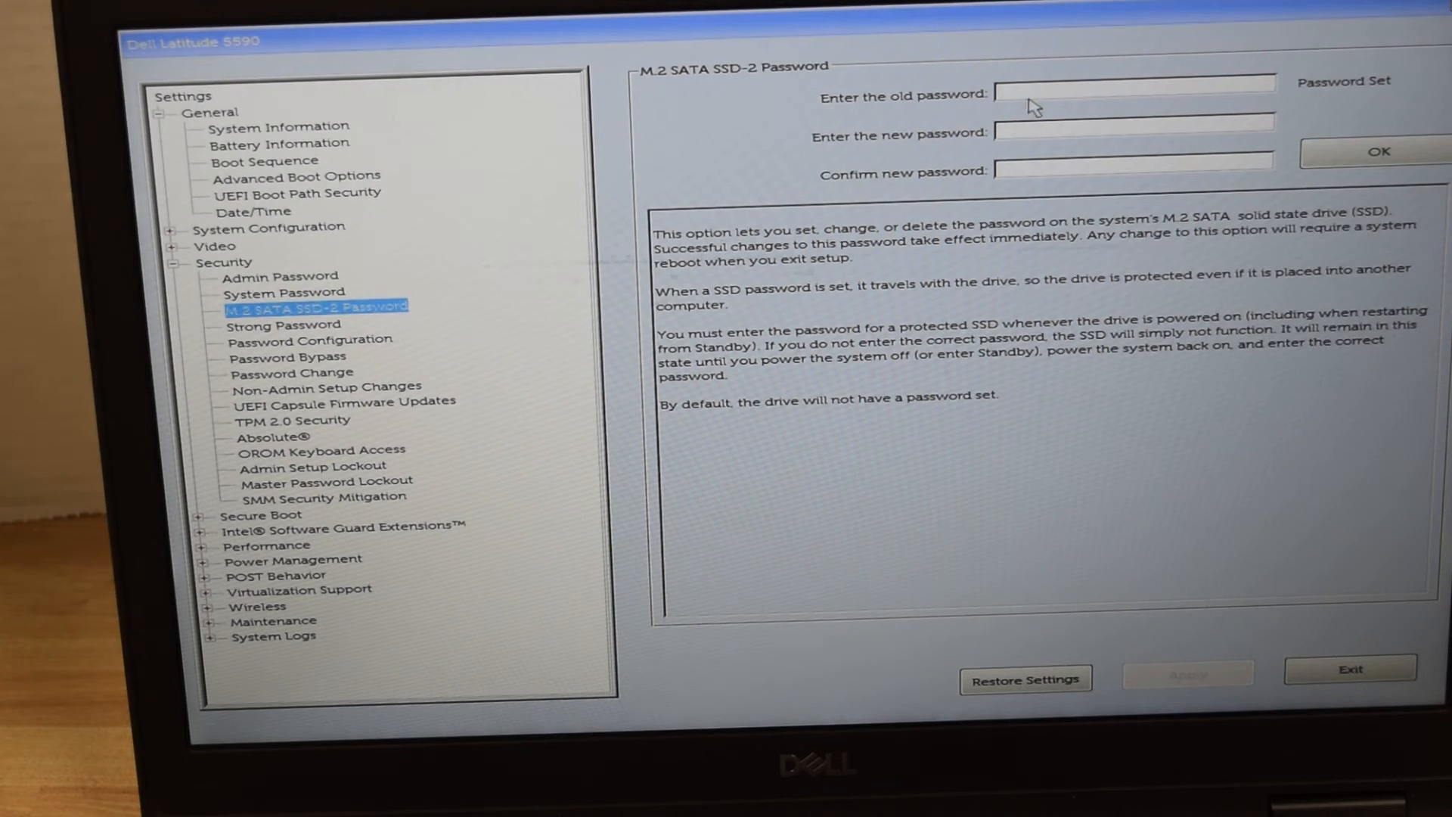
{"action": "left_click", "coordinate": [1135, 94]}
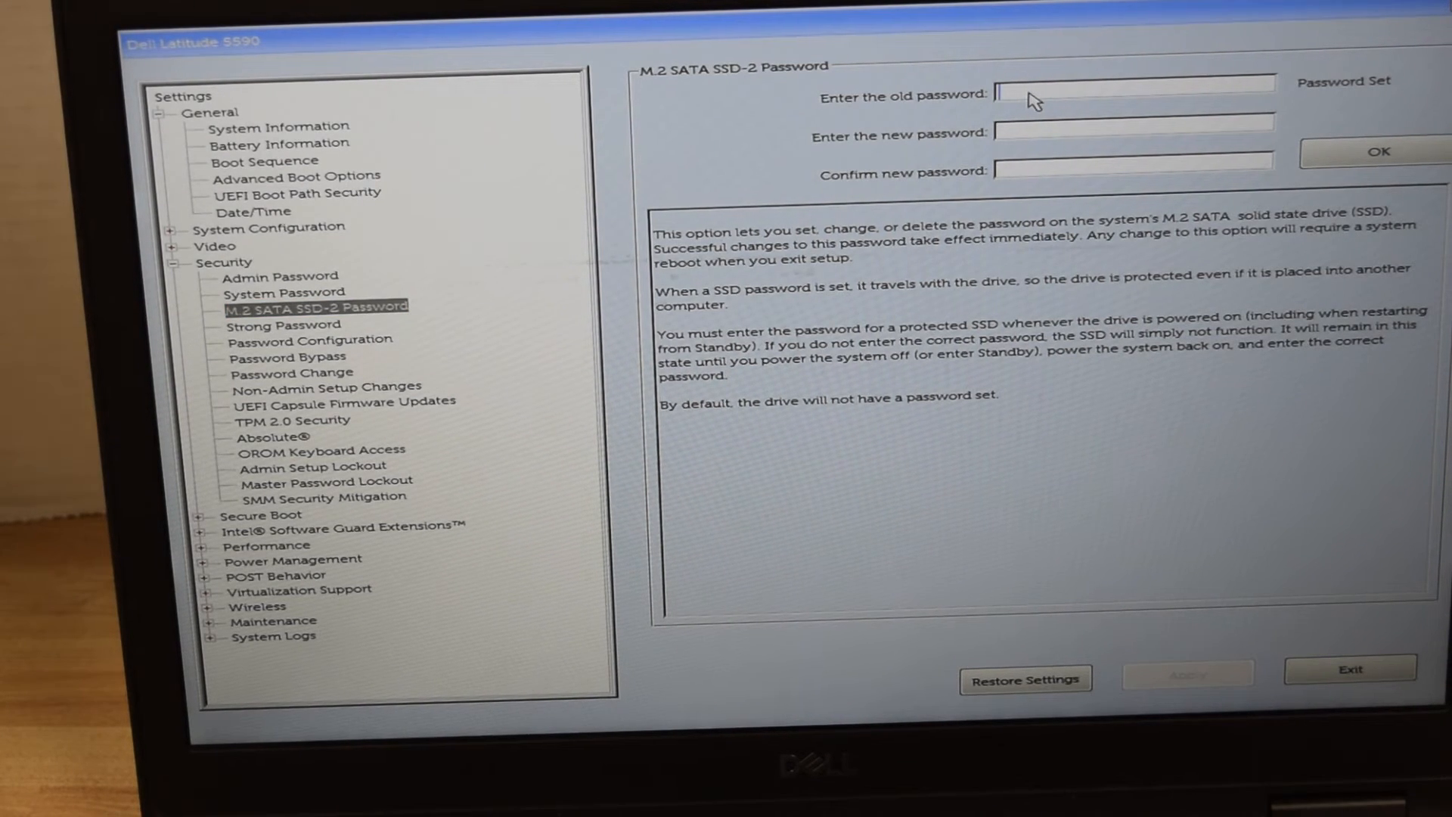
{"action": "type", "text": "**"}
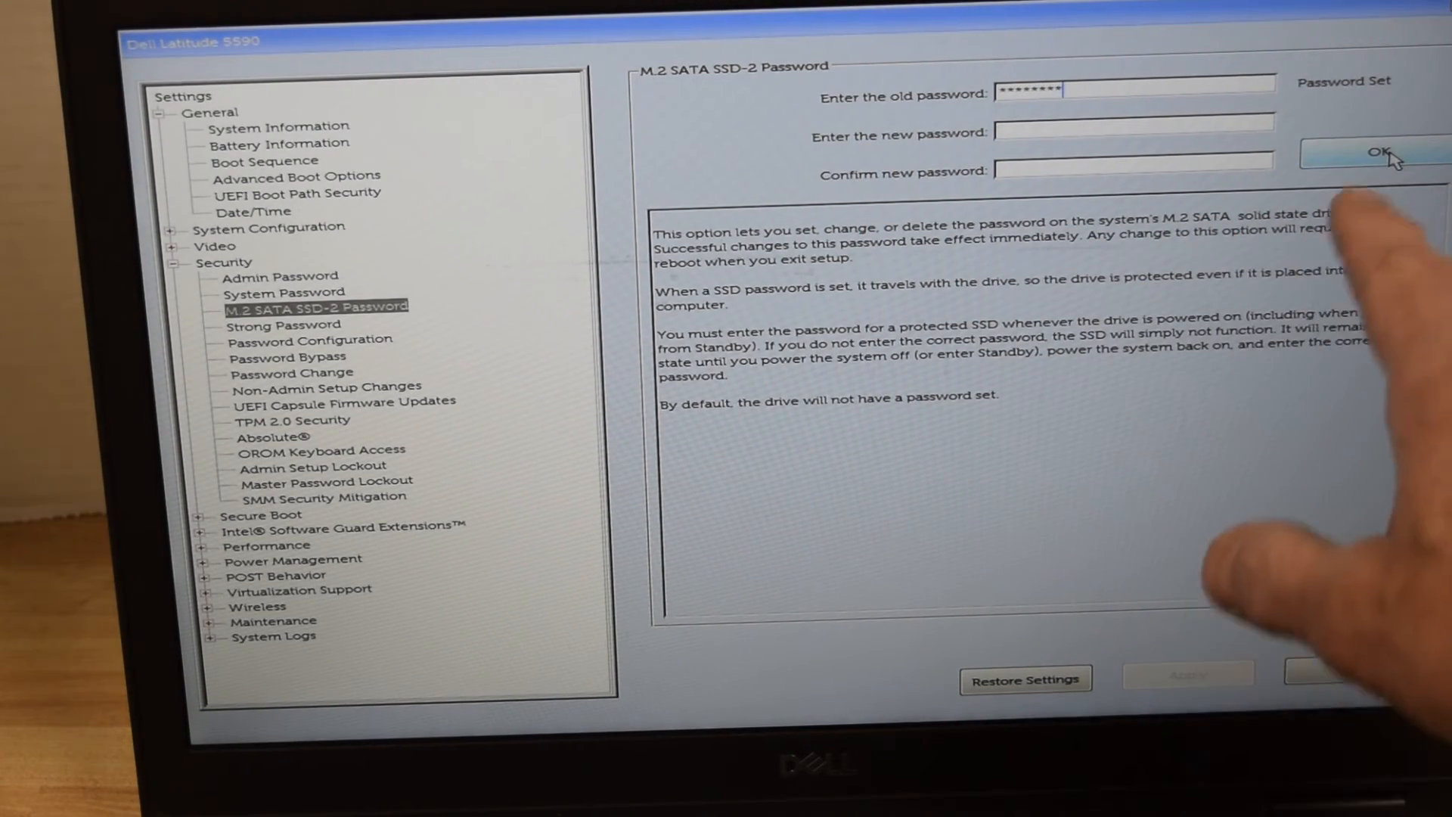
{"action": "left_click", "coordinate": [1380, 153]}
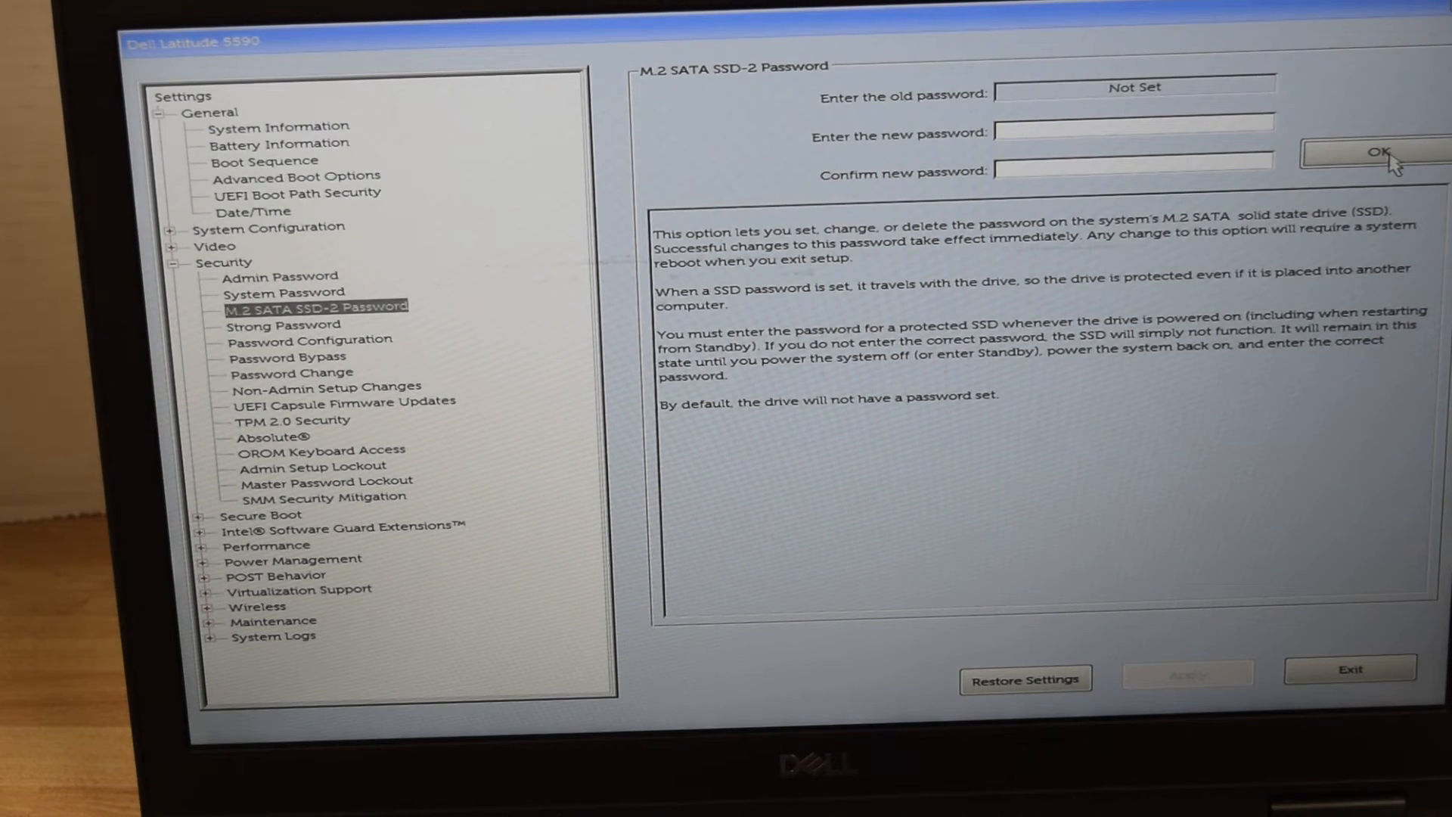
{"action": "mouse_move", "coordinate": [1325, 578]}
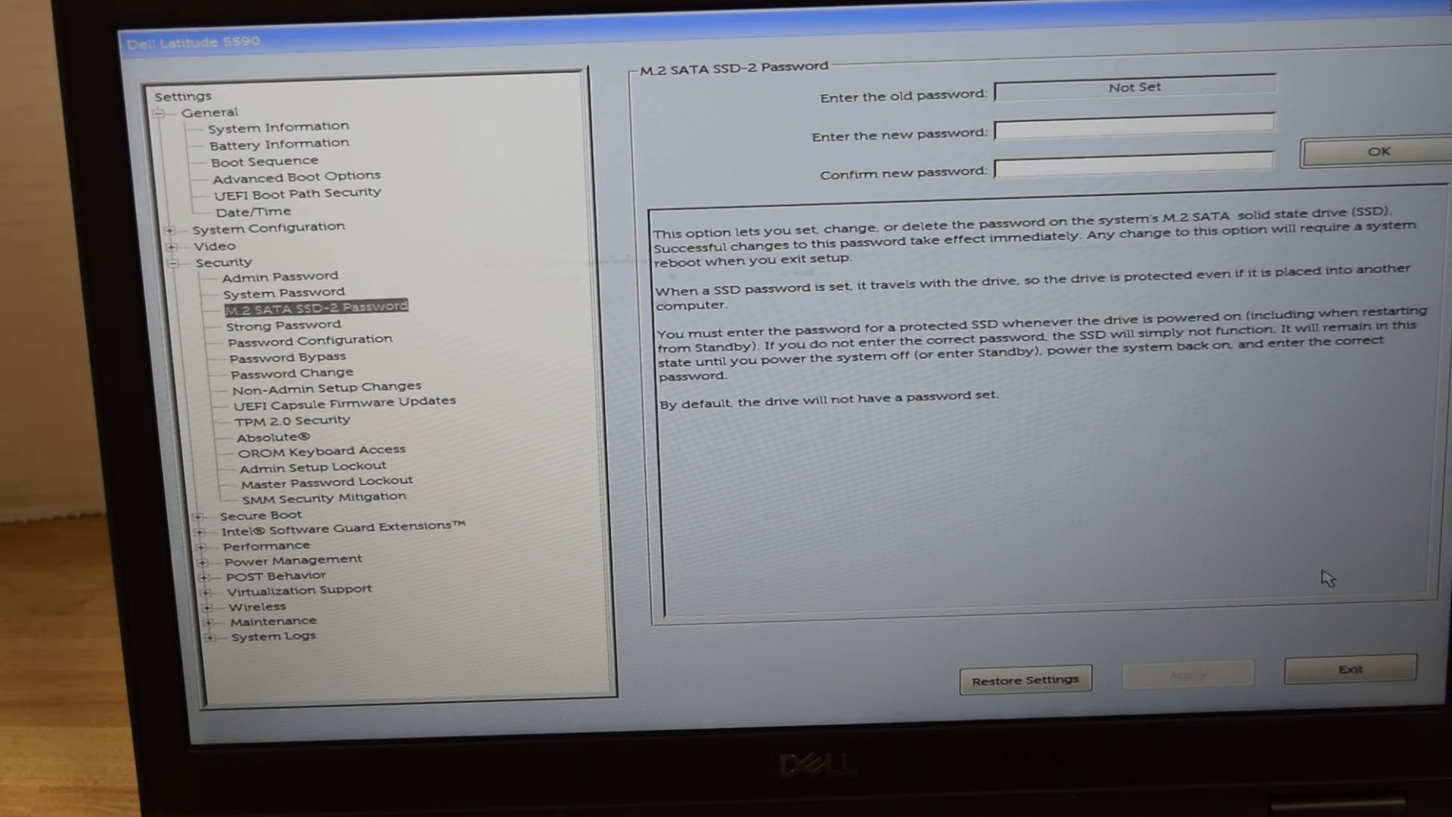
{"action": "mouse_move", "coordinate": [1349, 669]}
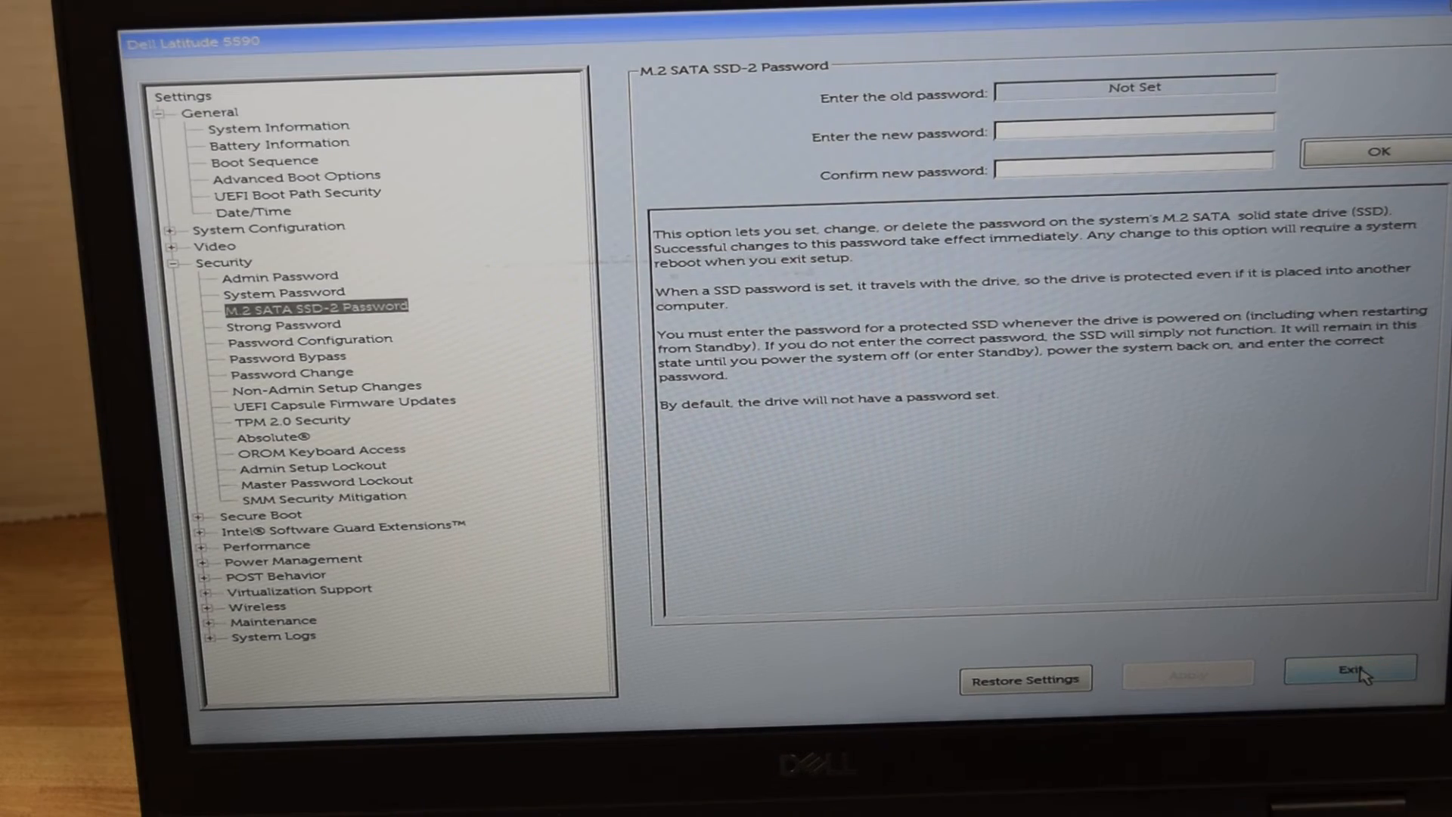
Exit setup to restart the laptop and return to the settings overview with no lock
{"action": "left_click", "coordinate": [1348, 669]}
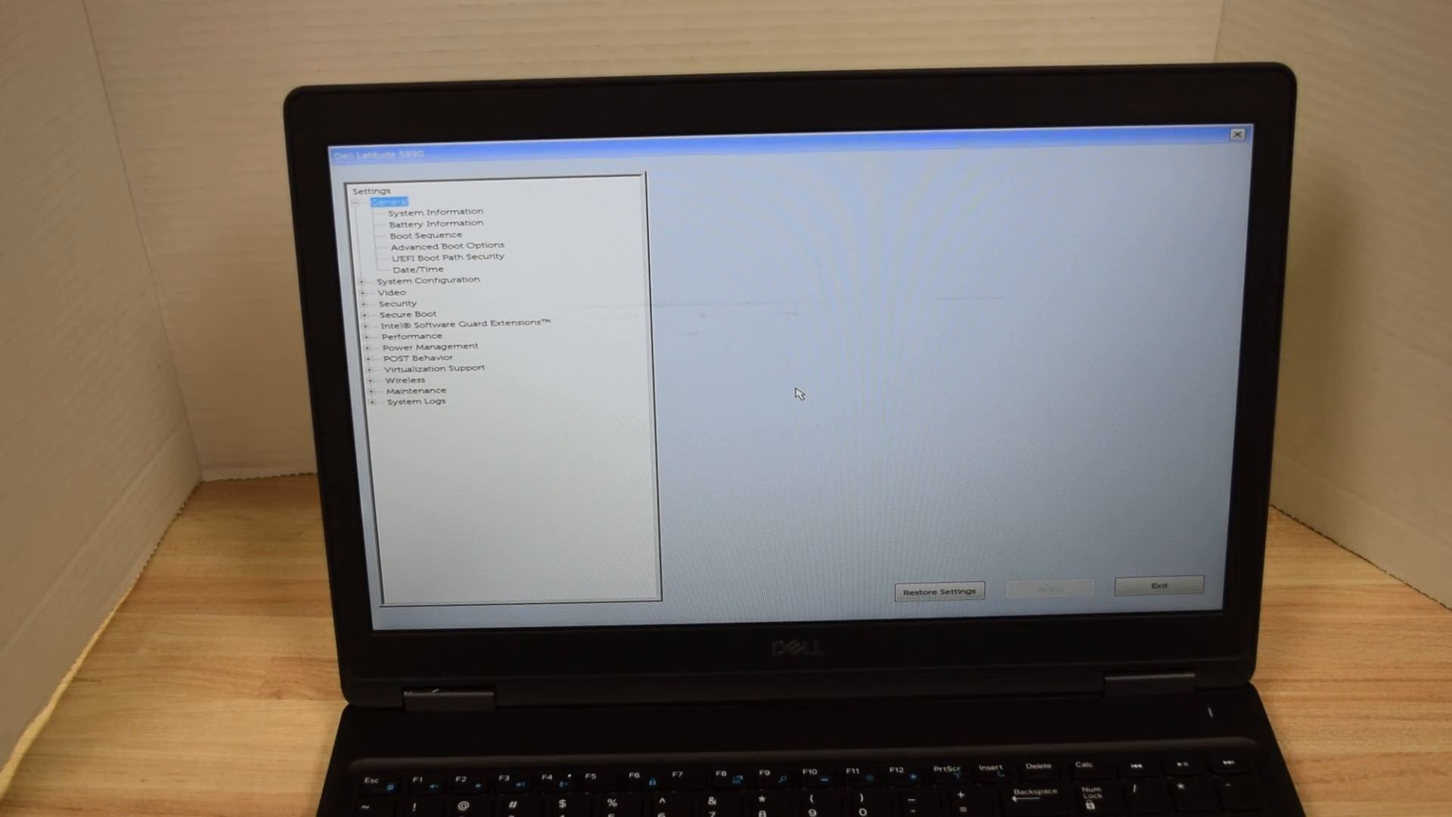
{"action": "mouse_move", "coordinate": [1121, 497]}
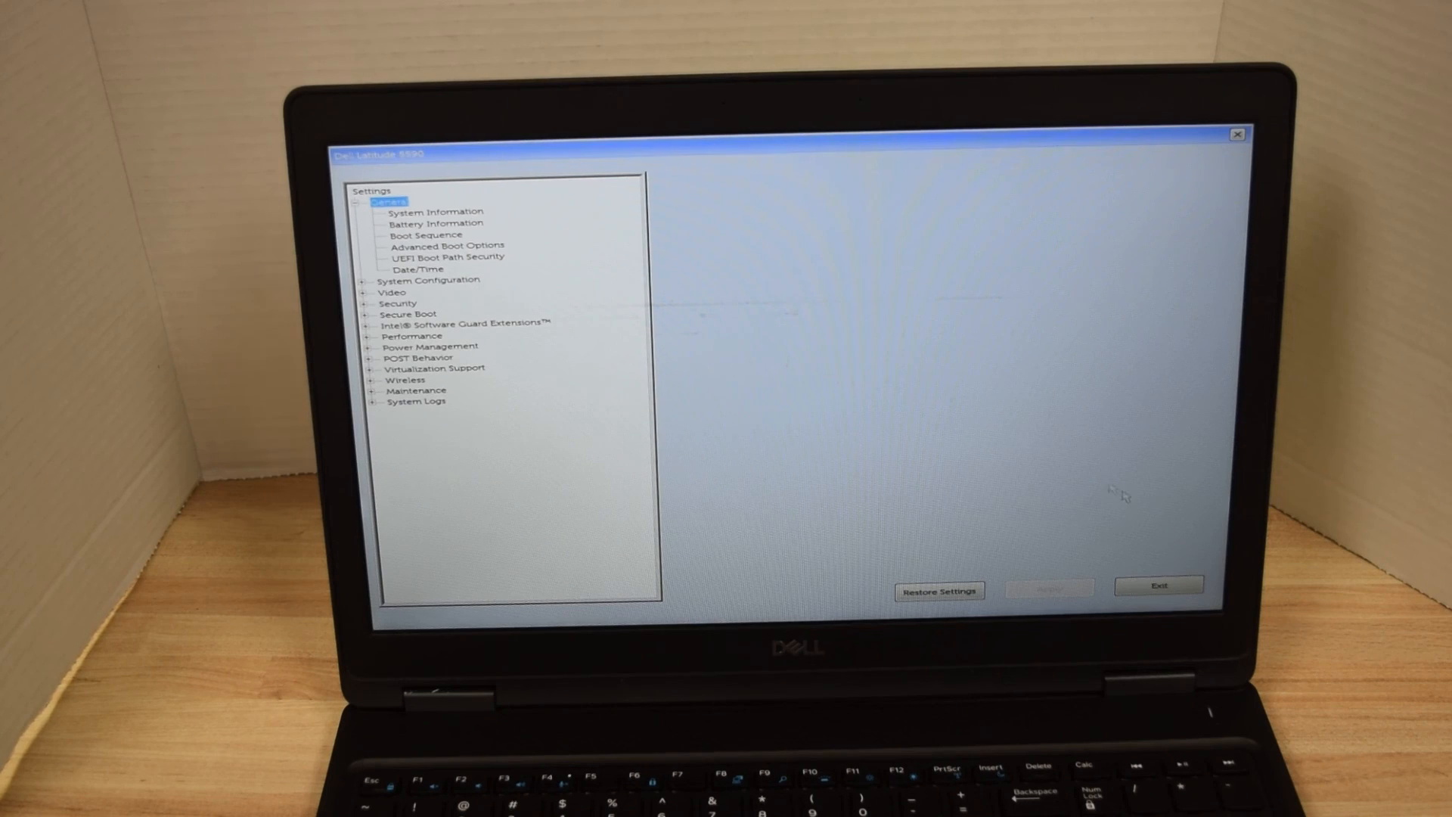